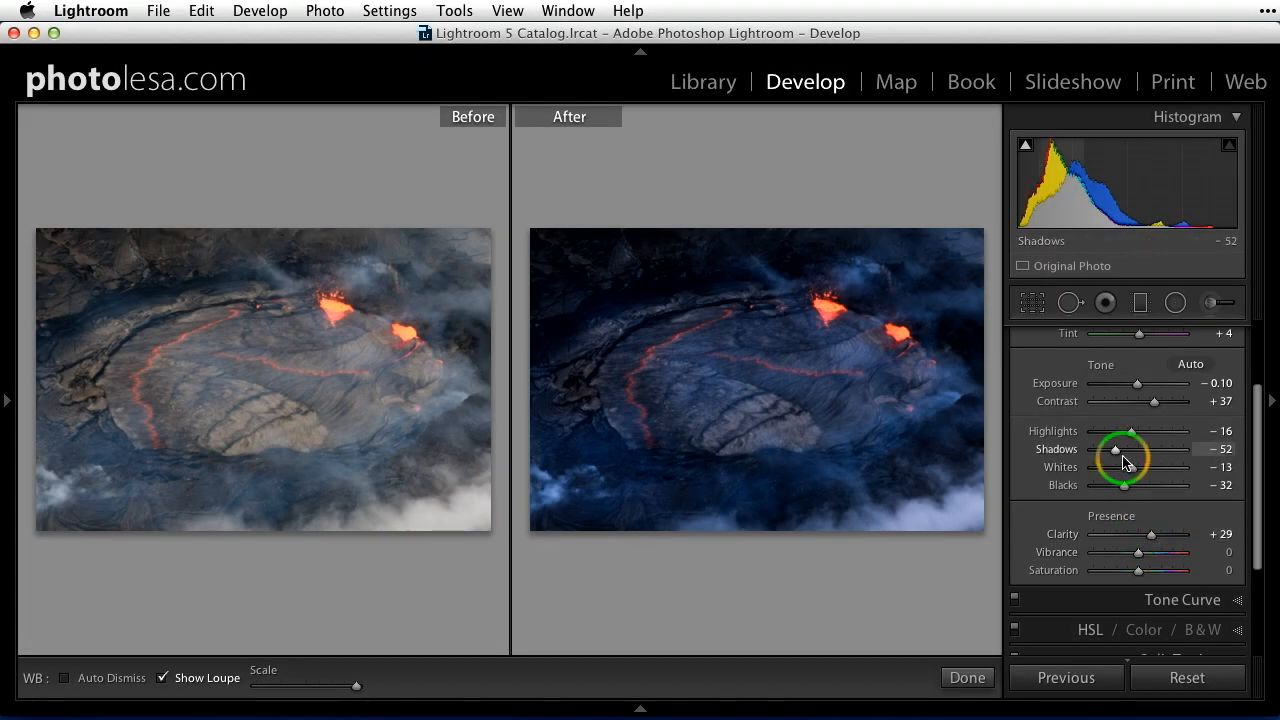
mouse_move(1161, 174)
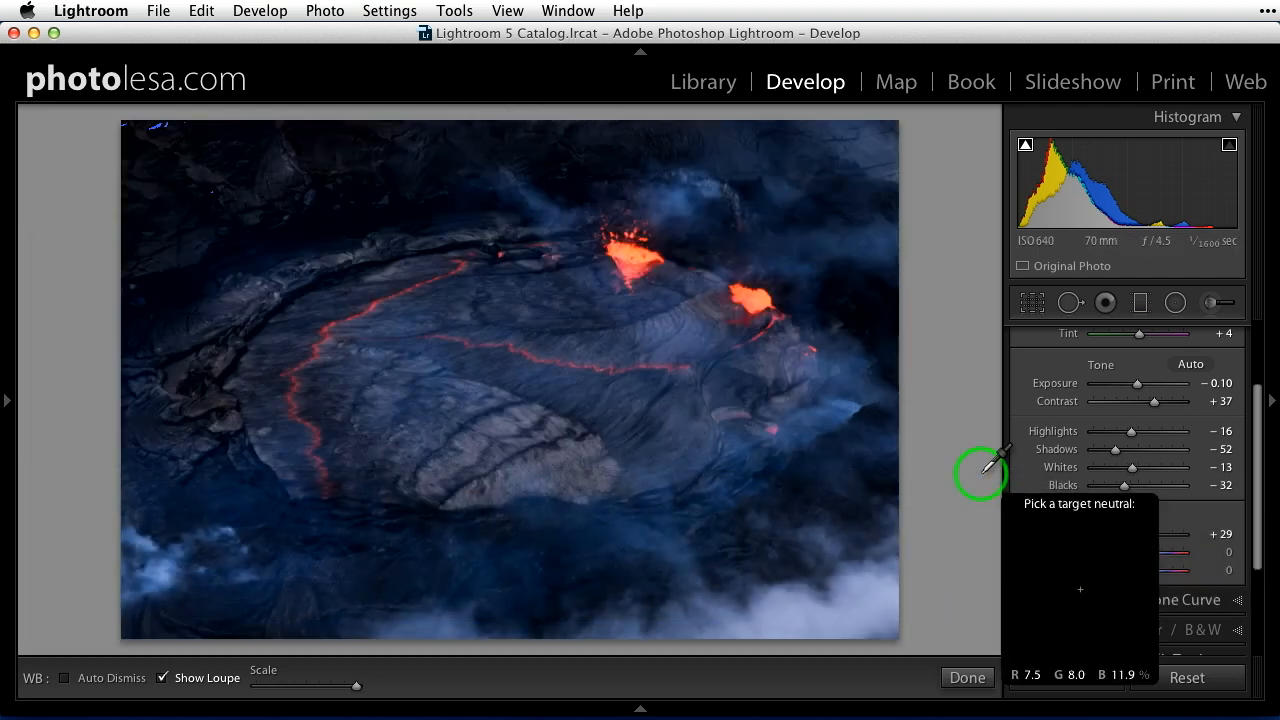
mouse_move(990, 470)
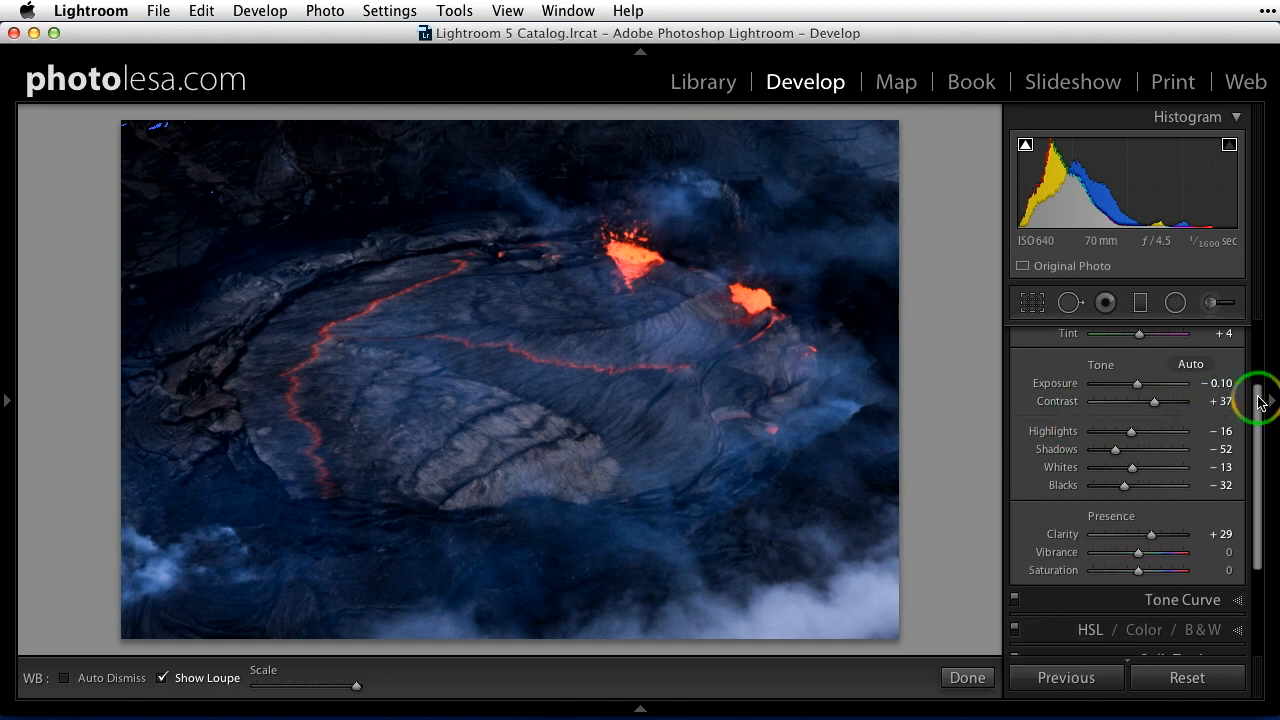
Expand the Detail panel to show the lava photo's Sharpening and Noise Reduction sliders
scroll("down", 3)
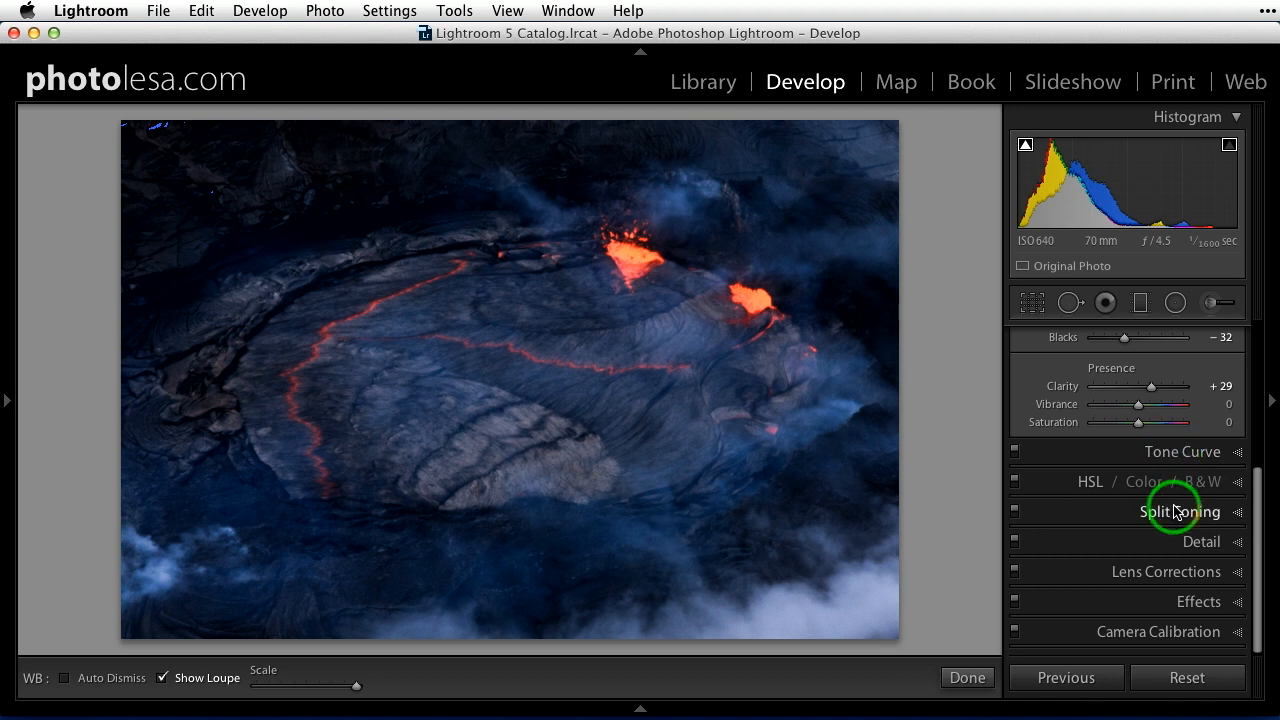
mouse_move(1195, 550)
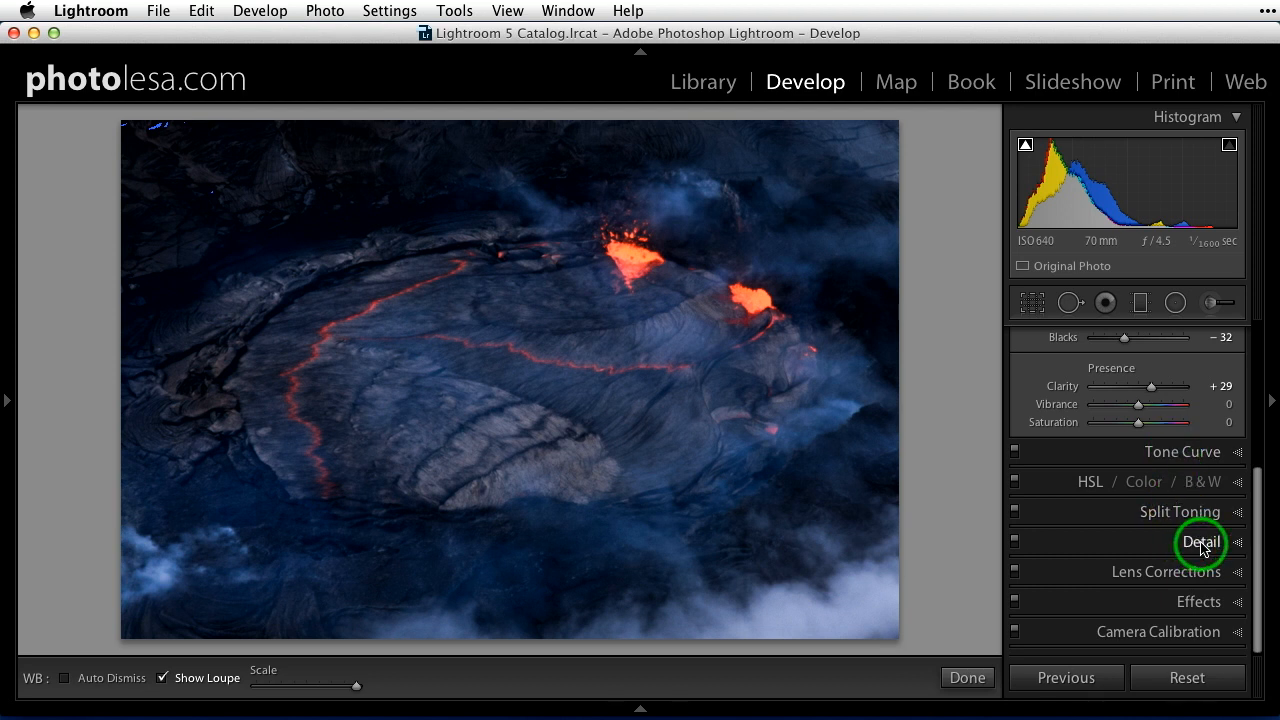
left_click(1201, 542)
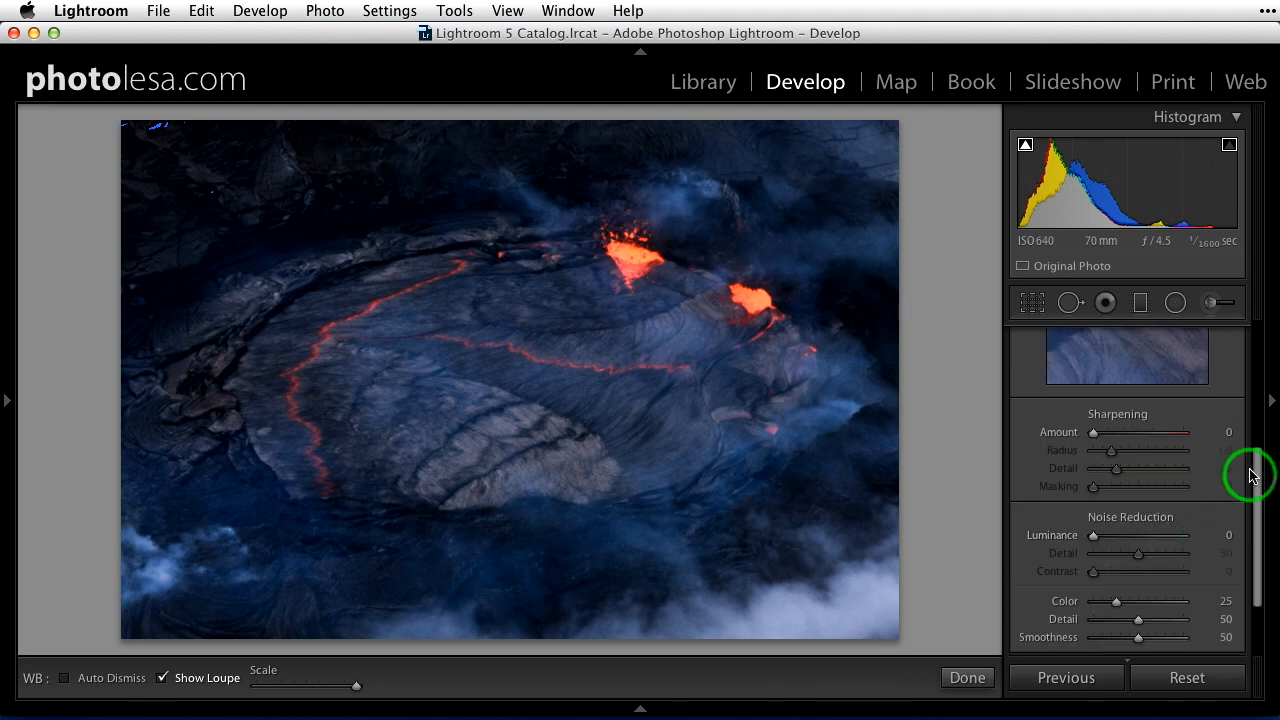
scroll("down", 3)
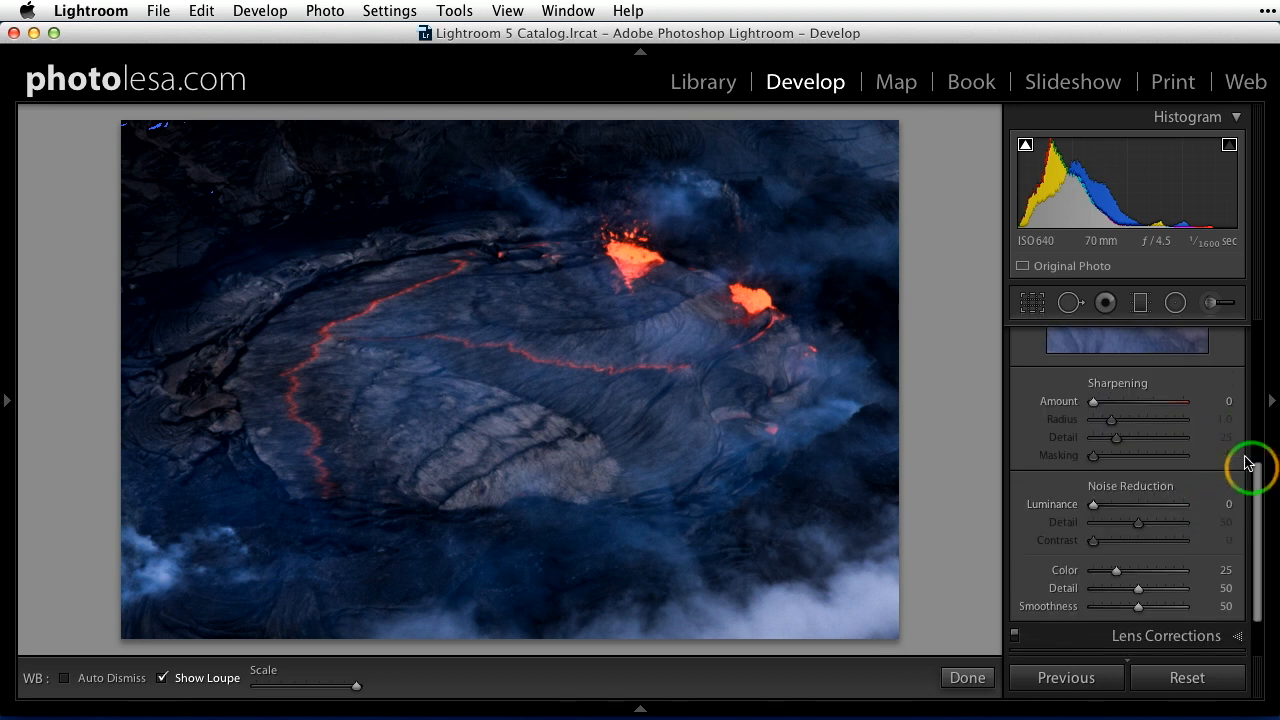
mouse_move(1178, 504)
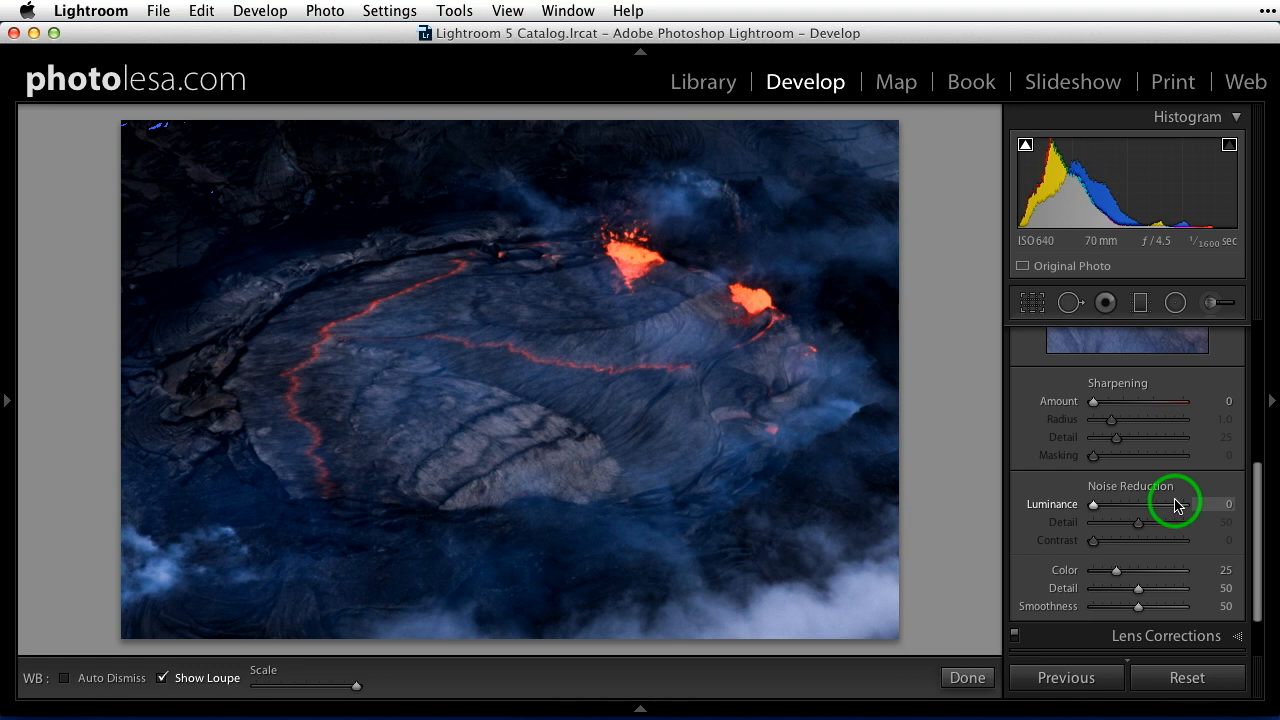
scroll("down", 3)
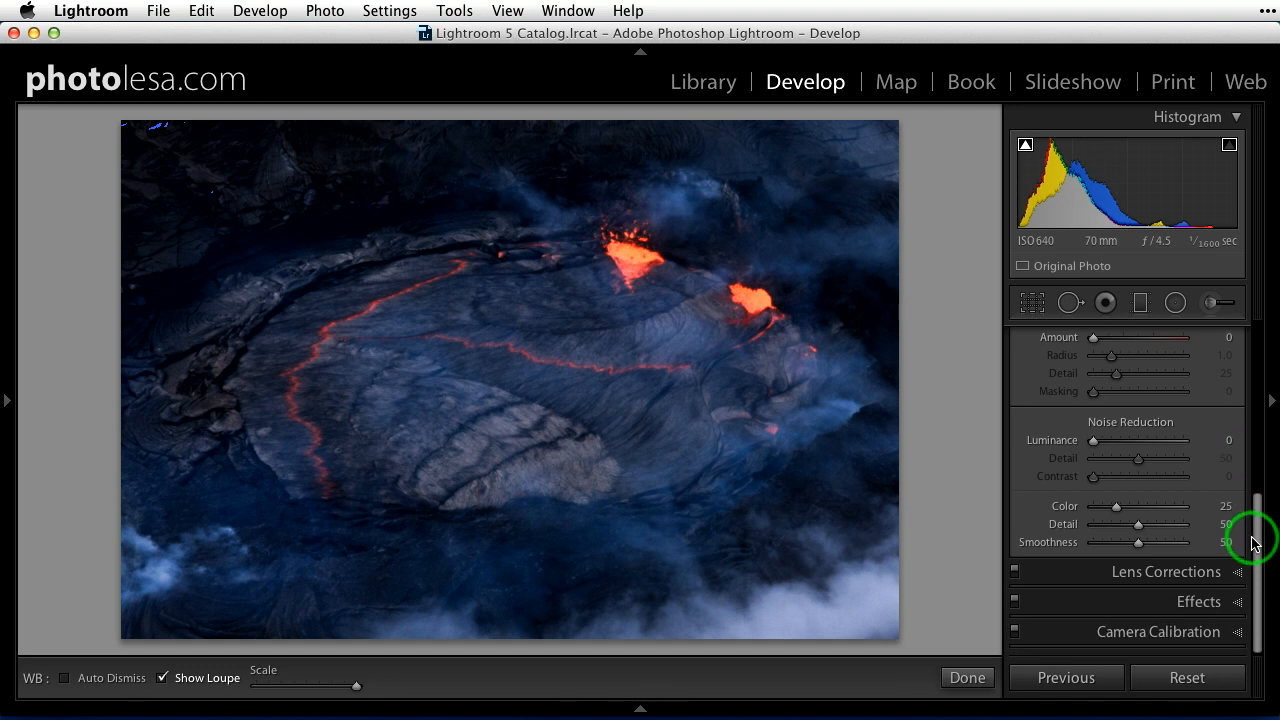
mouse_move(1254, 542)
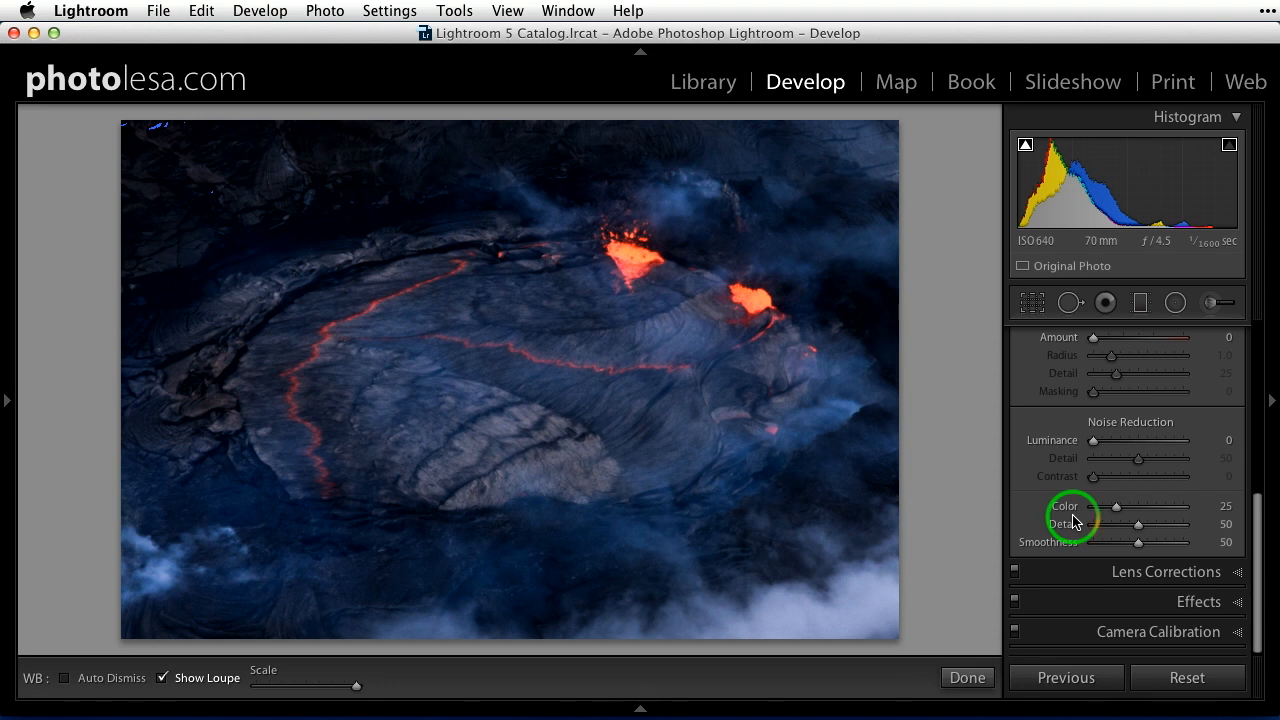
mouse_move(1057, 450)
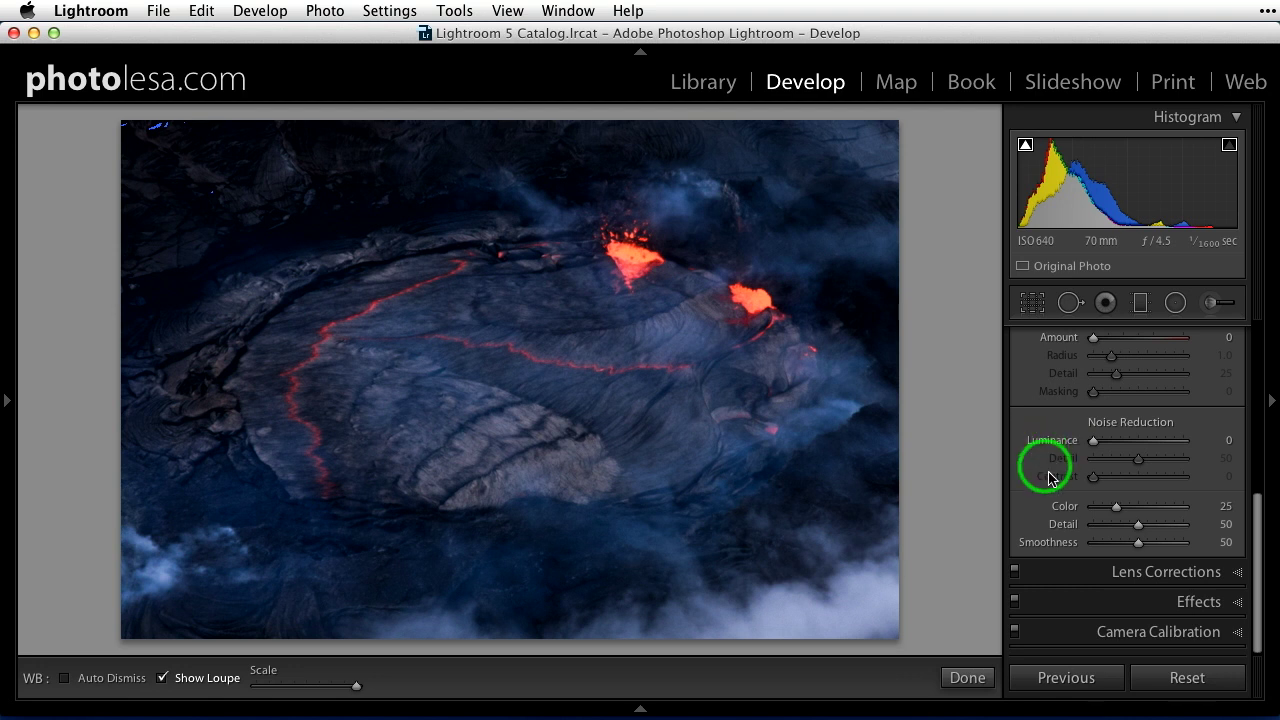
mouse_move(1058, 518)
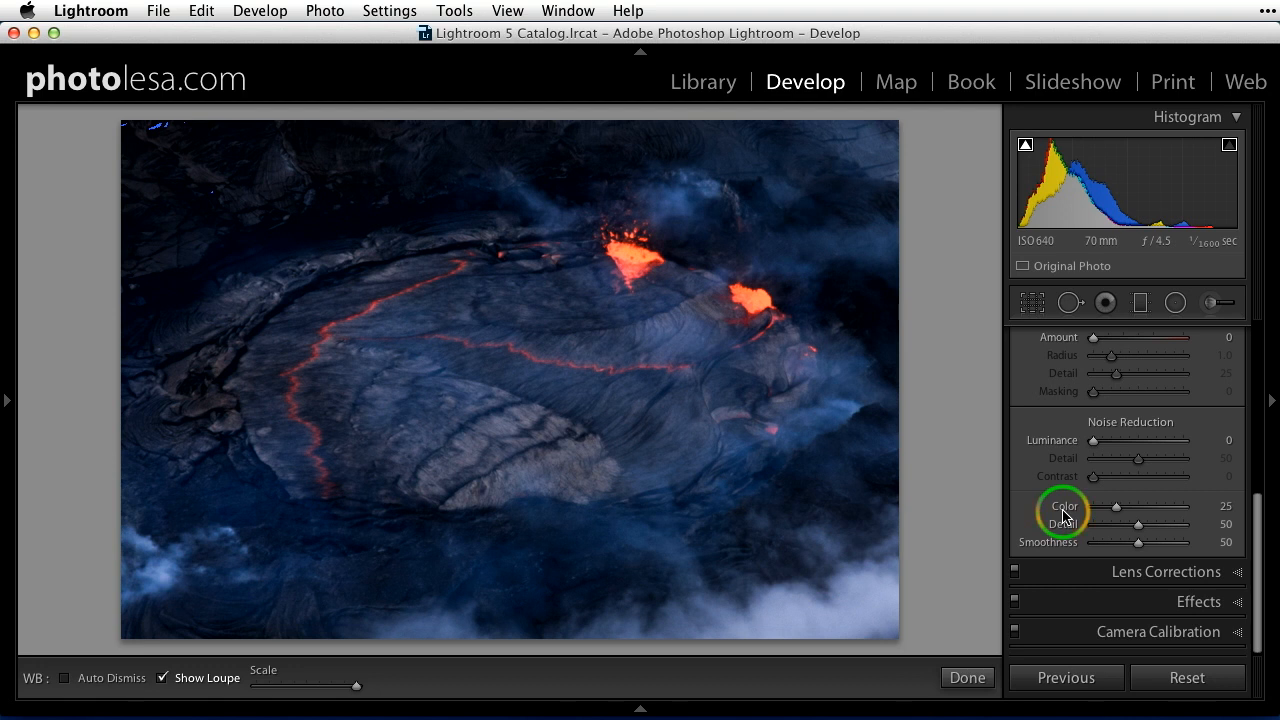
mouse_move(1051, 456)
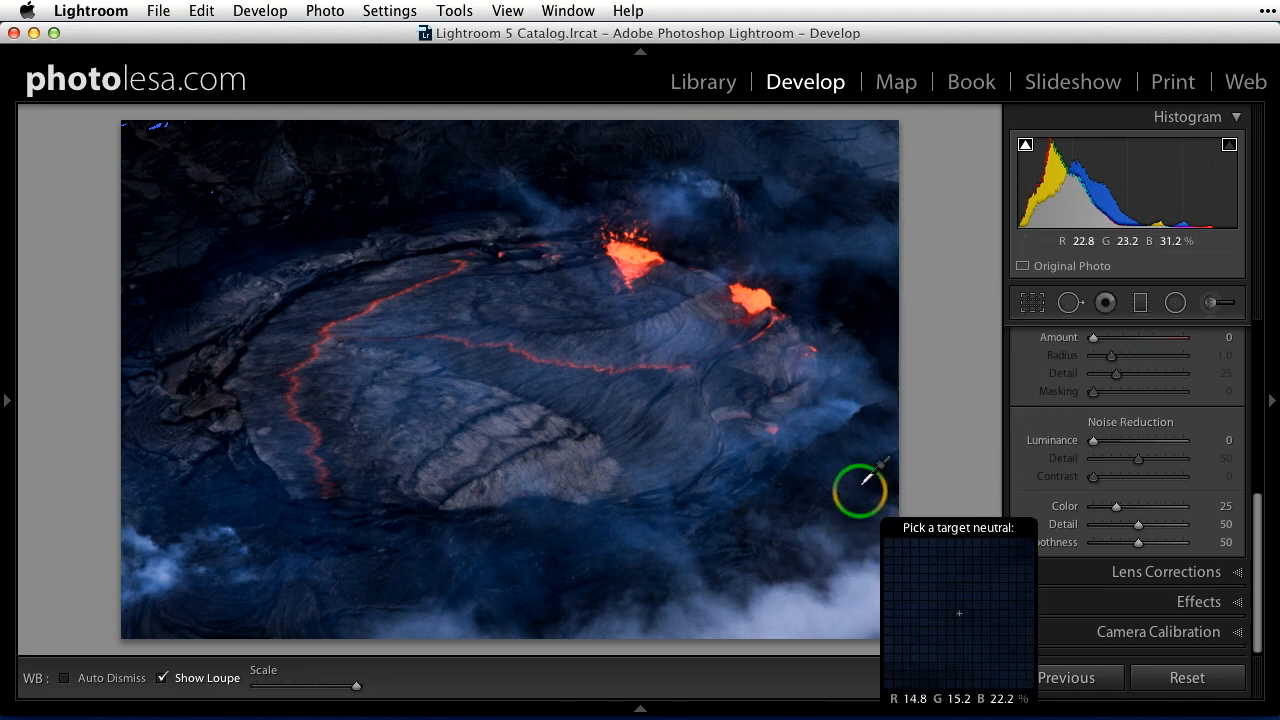
mouse_move(195, 355)
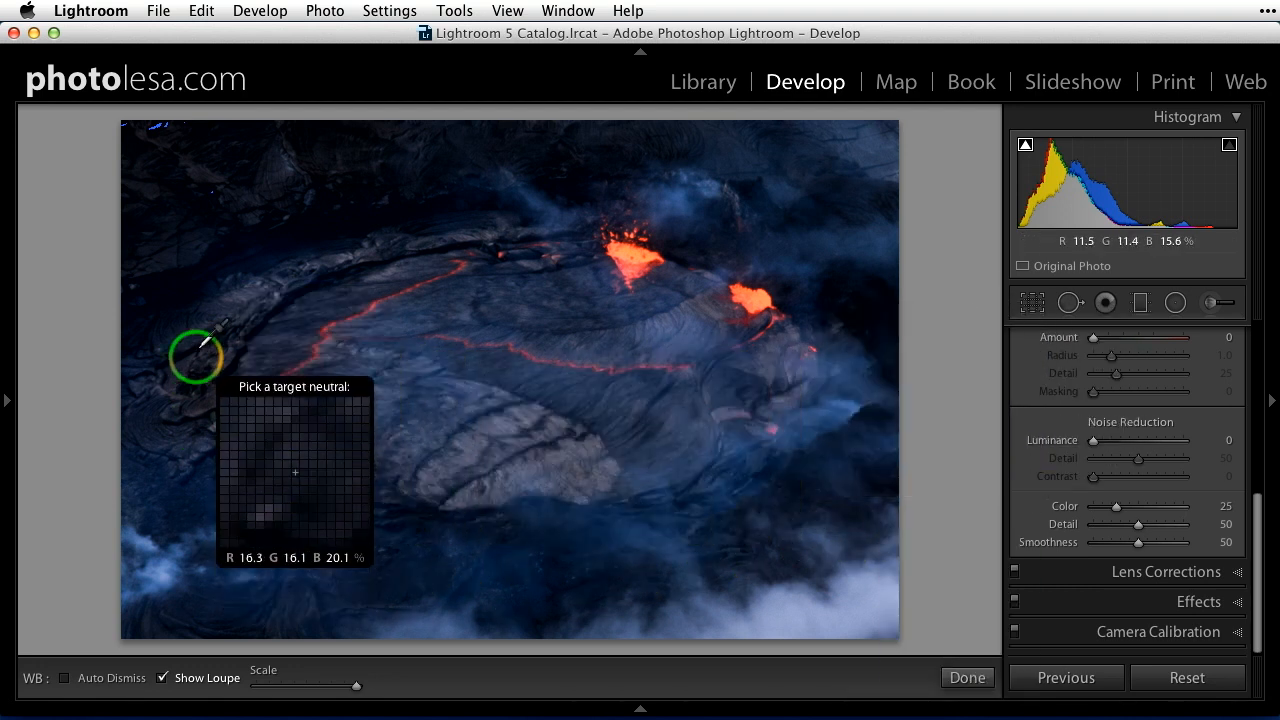
mouse_move(870, 425)
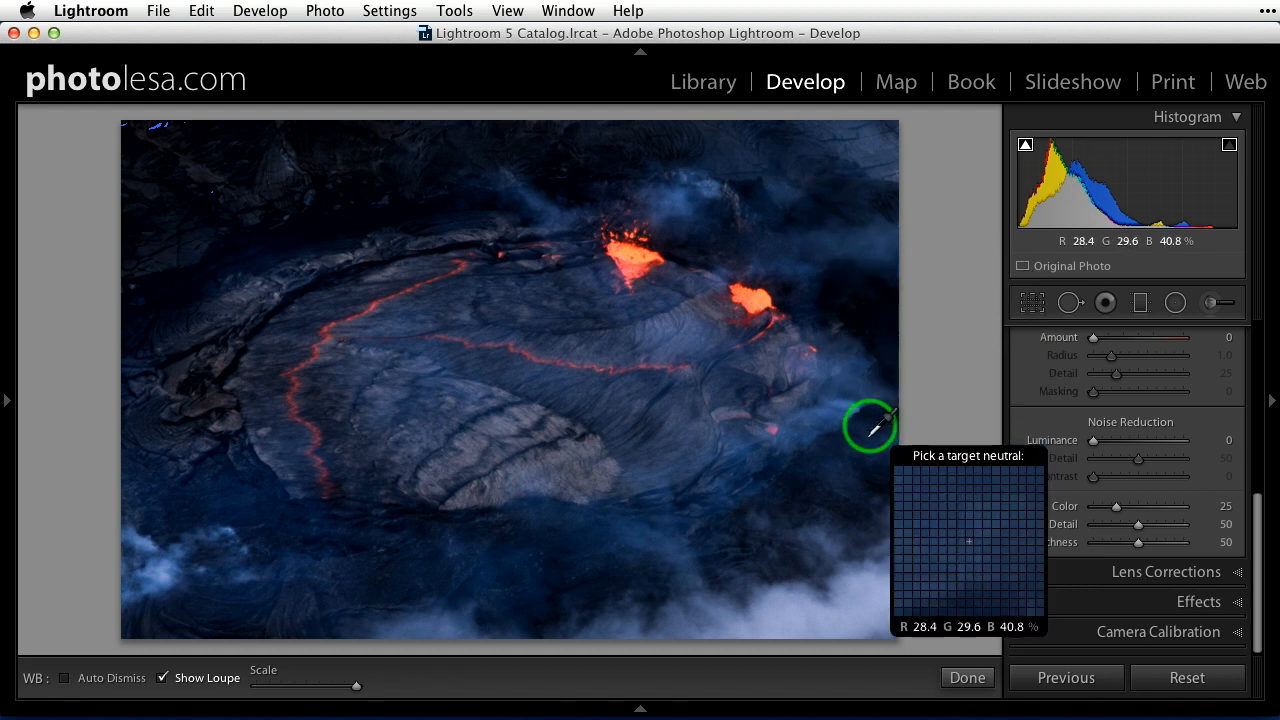
mouse_move(805, 545)
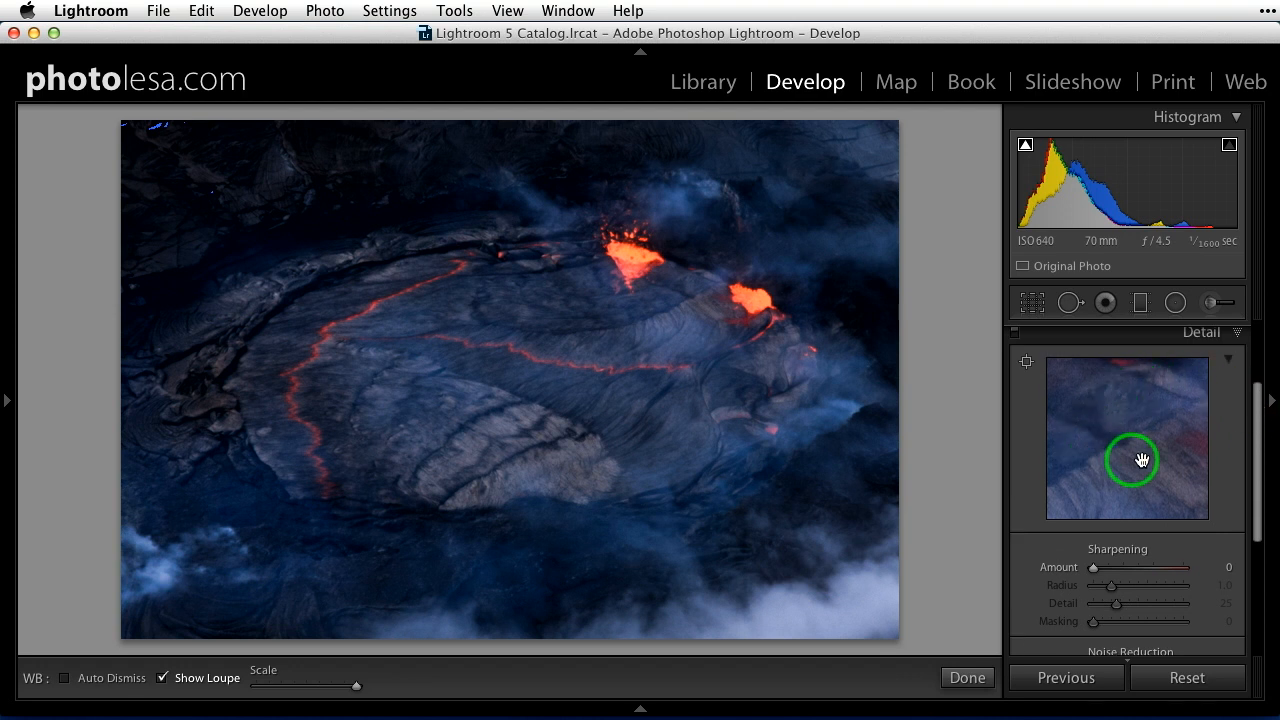
mouse_move(1110, 460)
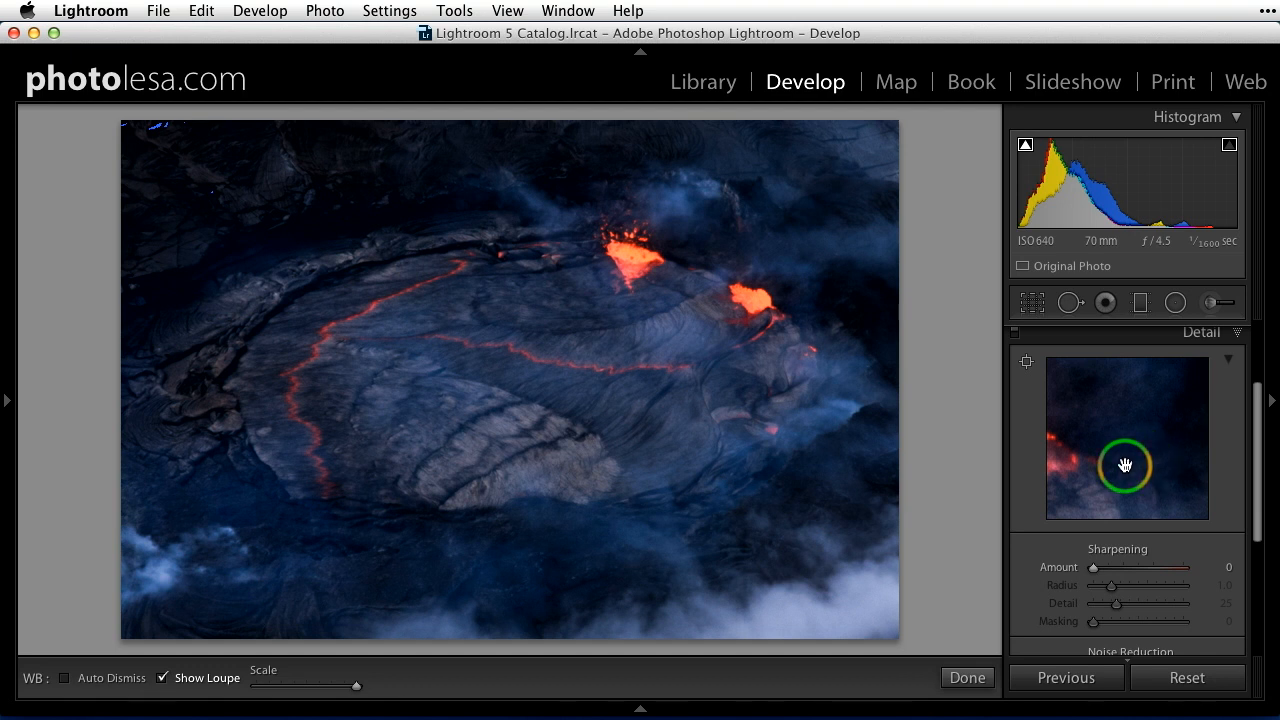
mouse_move(1133, 453)
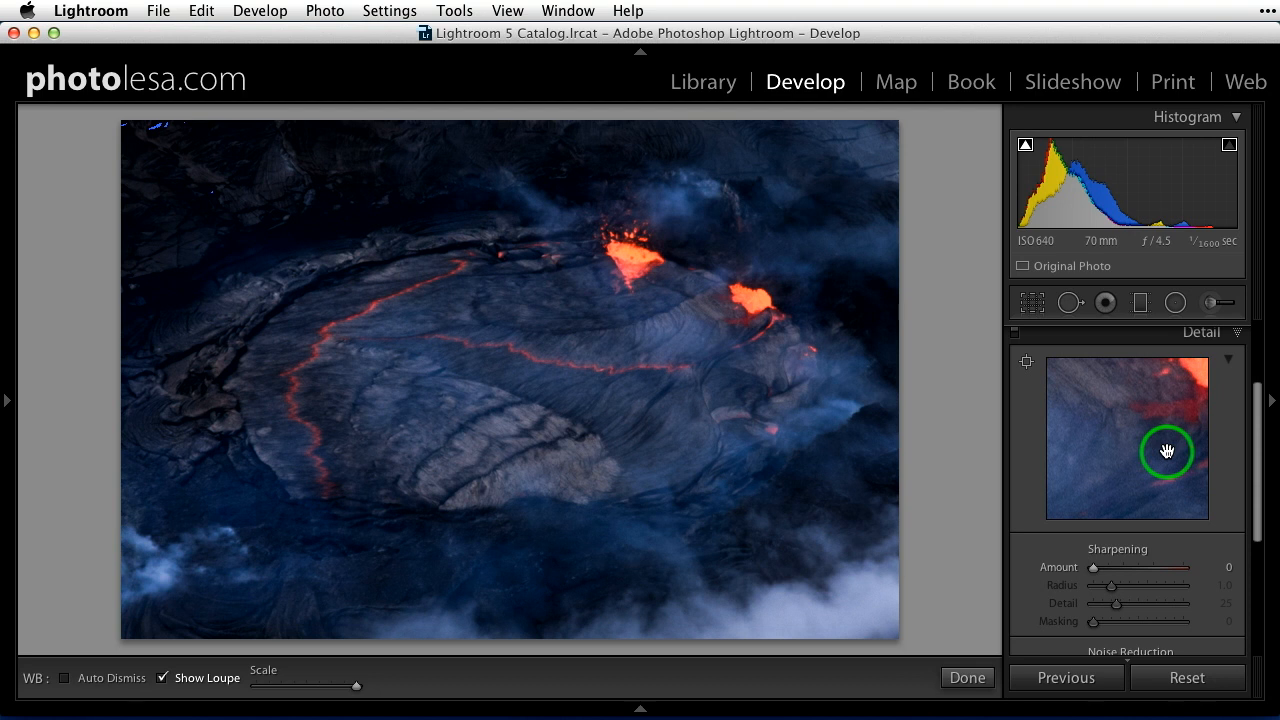
mouse_move(1110, 432)
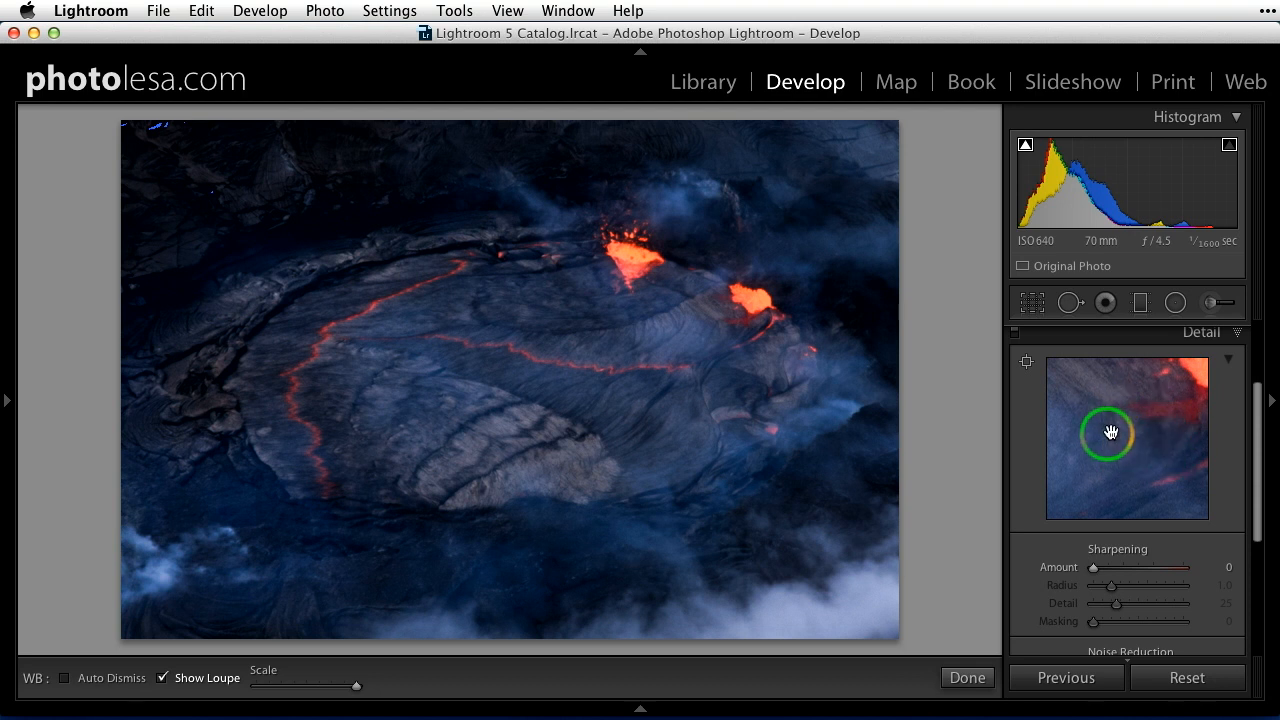
mouse_move(1026, 362)
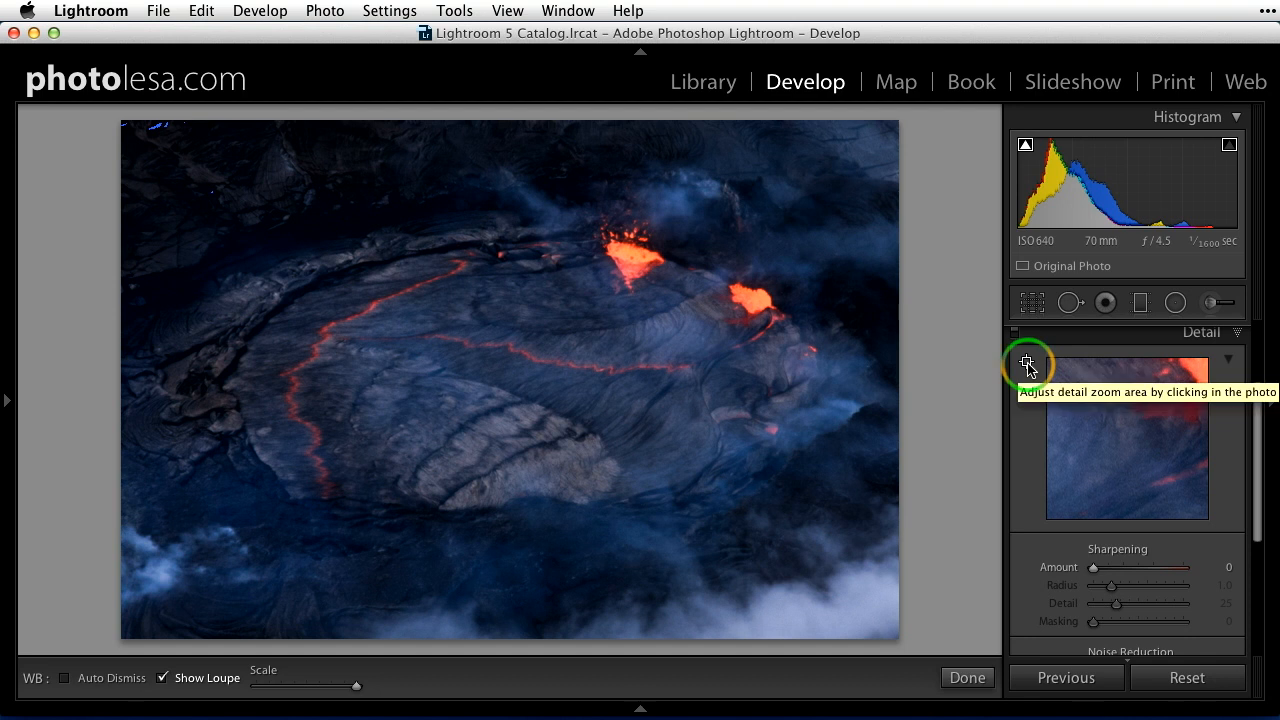
Frame a close-up of the lava vent edge and scroll to the Noise Reduction sliders
left_click(634, 259)
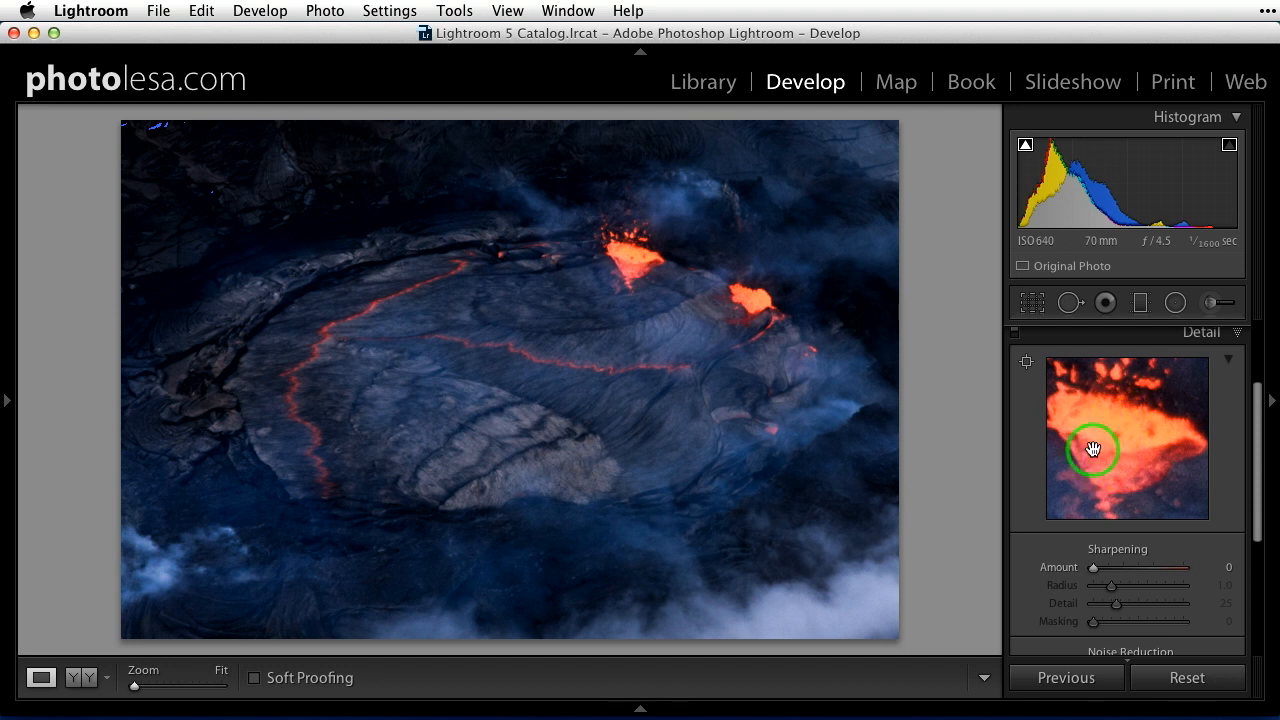
mouse_move(1165, 414)
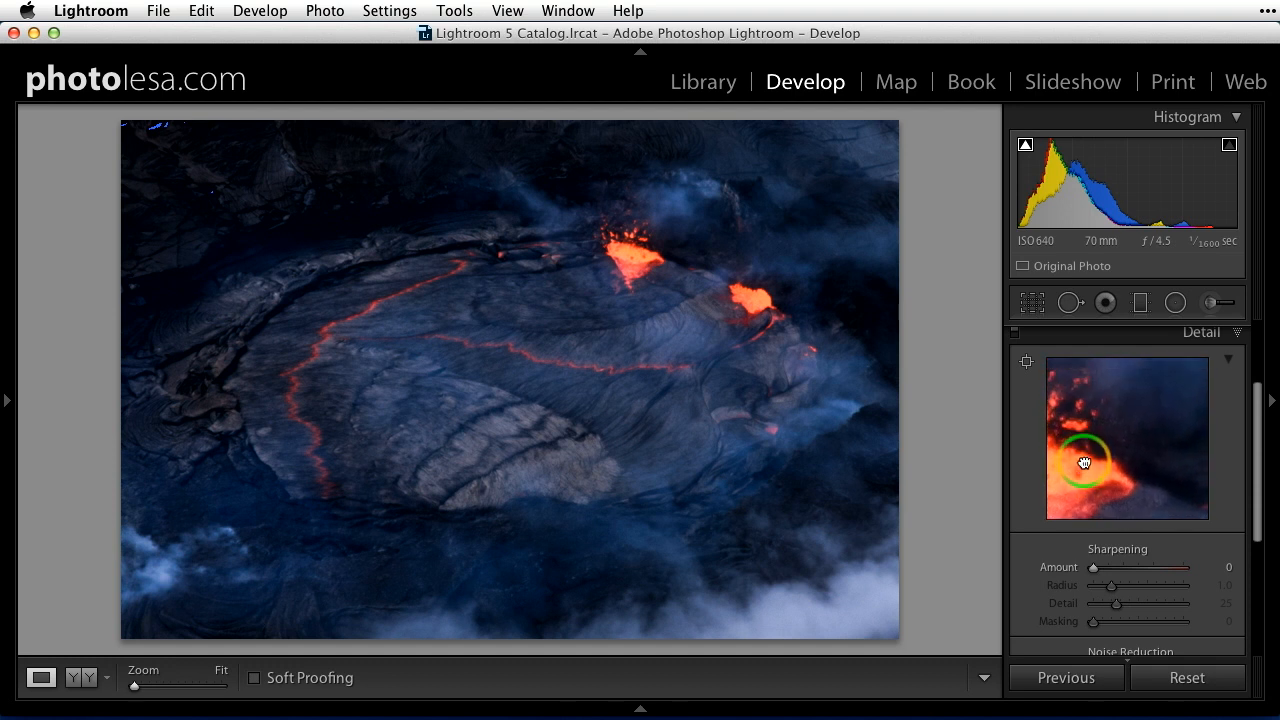
left_click_drag(1085, 462, 1120, 388)
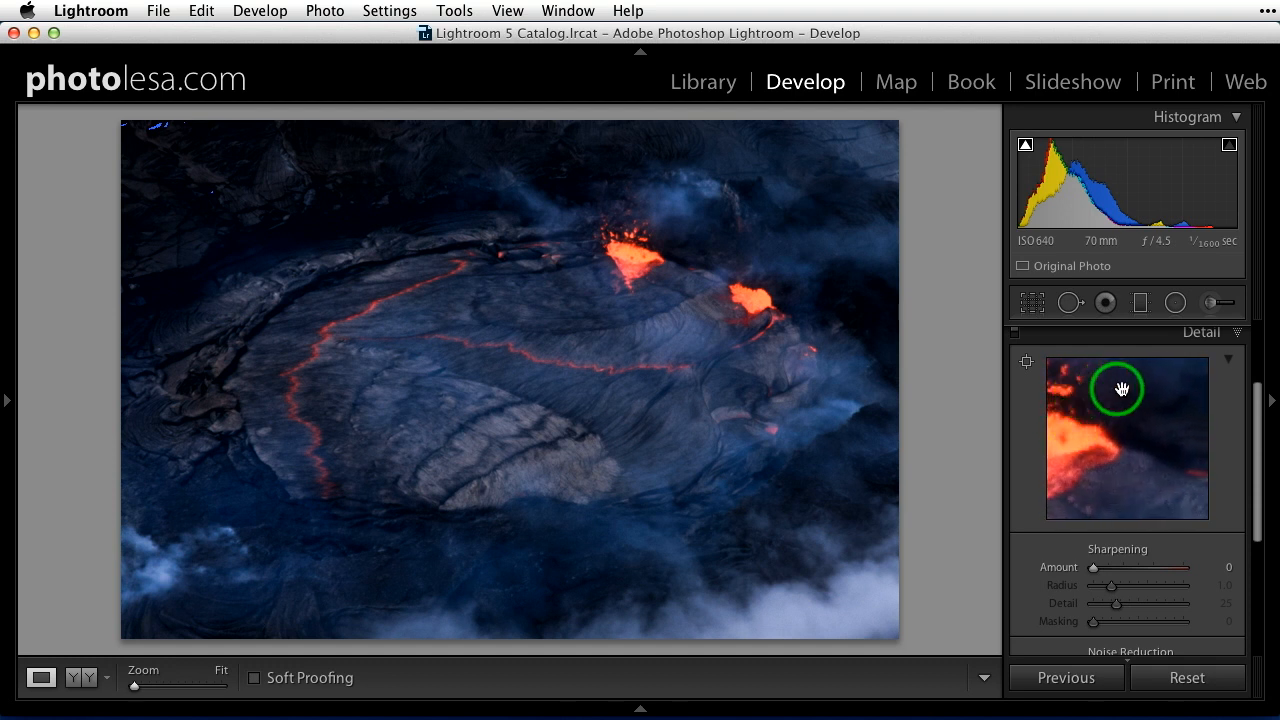
left_click_drag(1121, 388, 1096, 428)
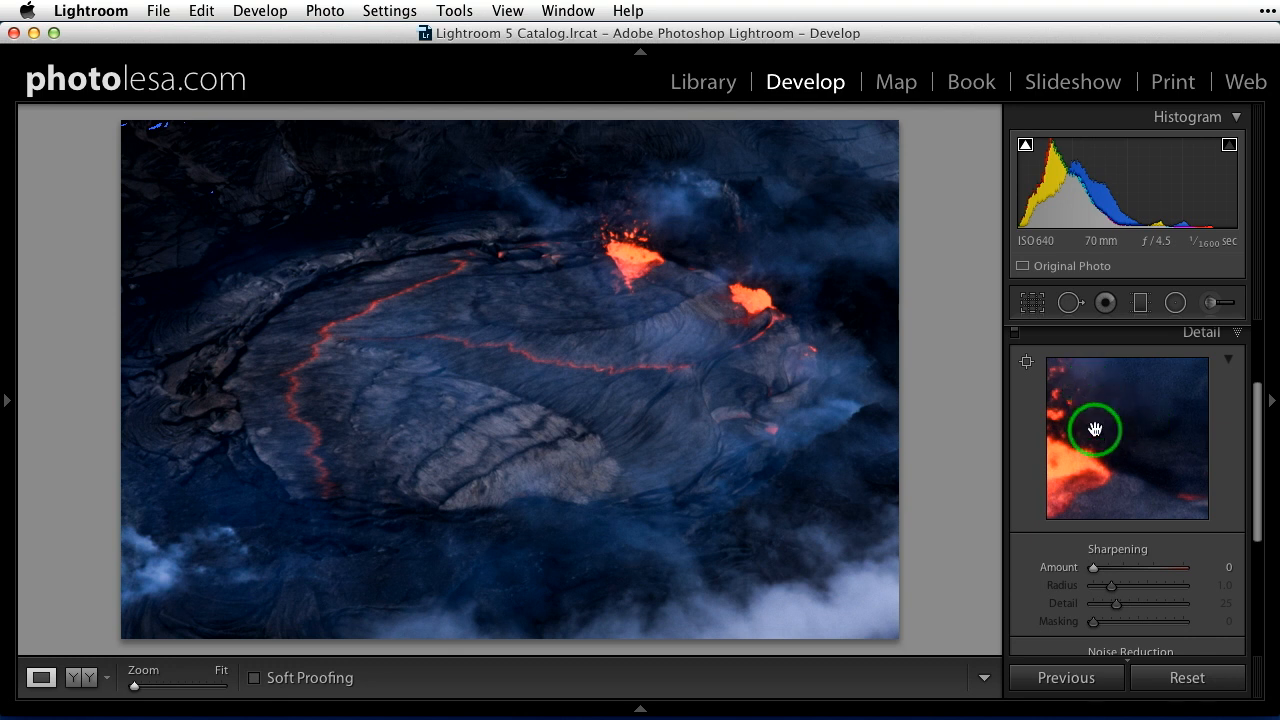
mouse_move(1105, 524)
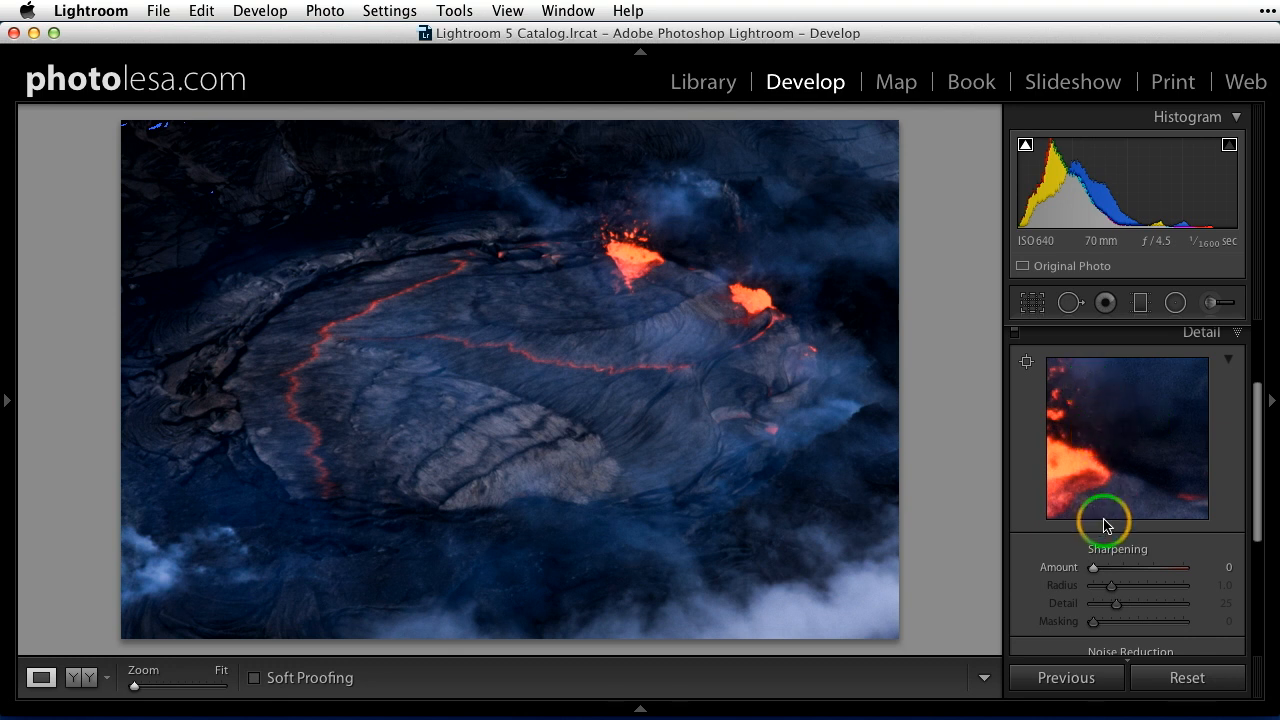
scroll("down", 3)
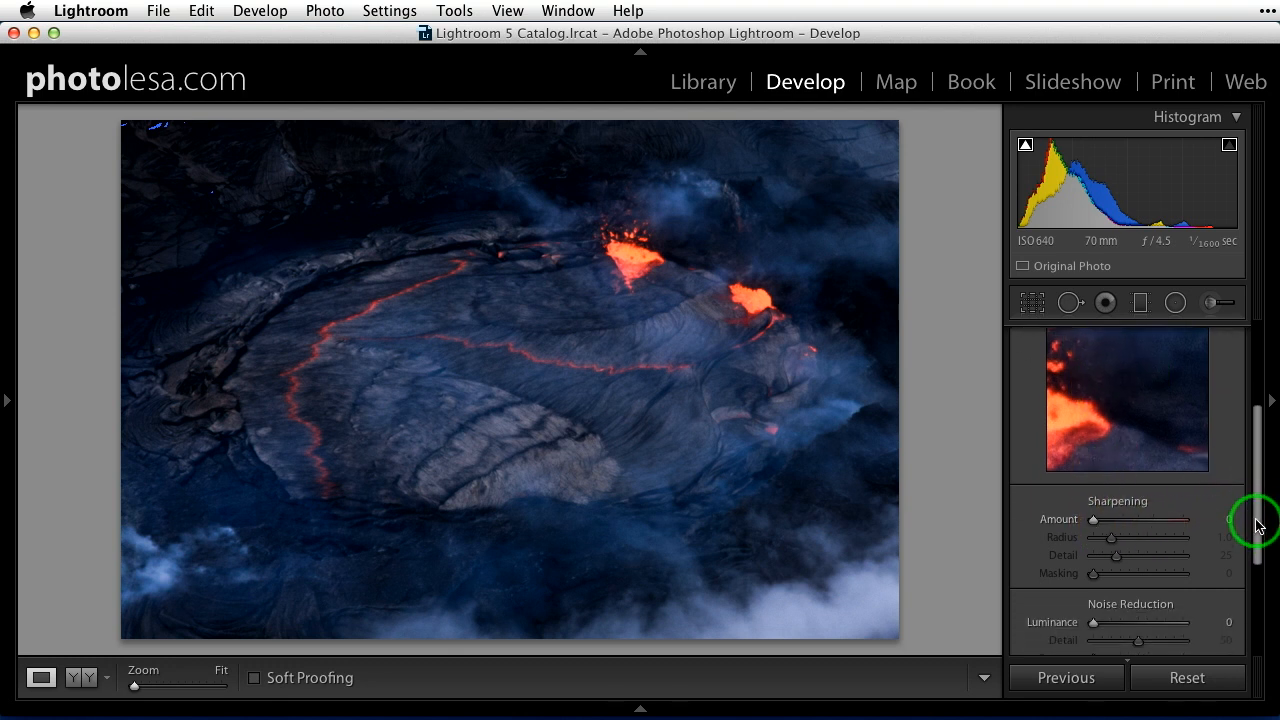
scroll("down", 3)
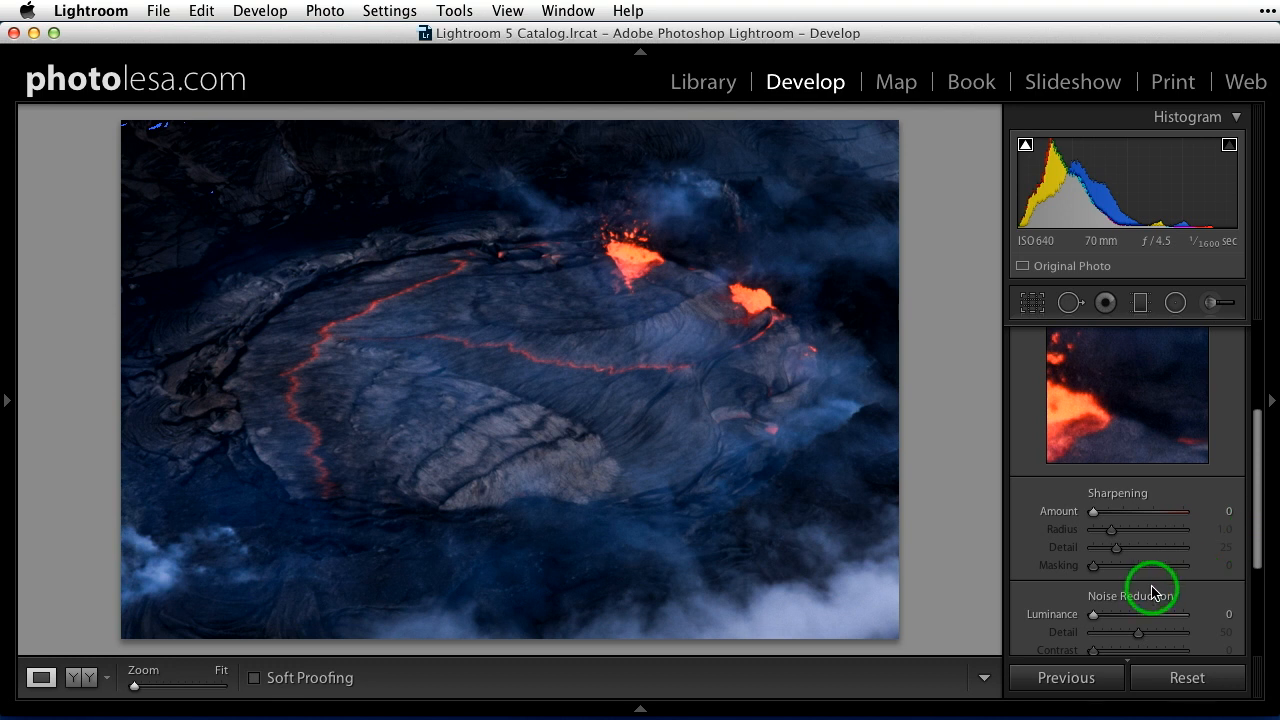
mouse_move(1128, 610)
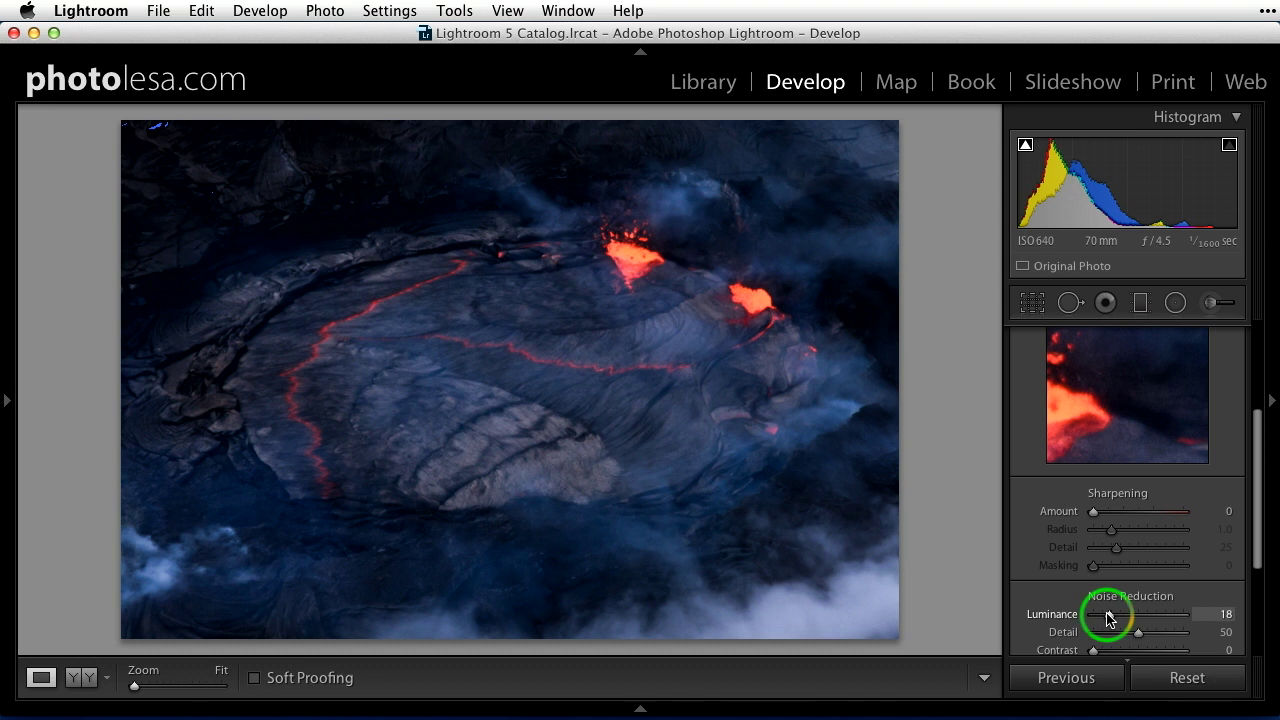
mouse_move(1260, 533)
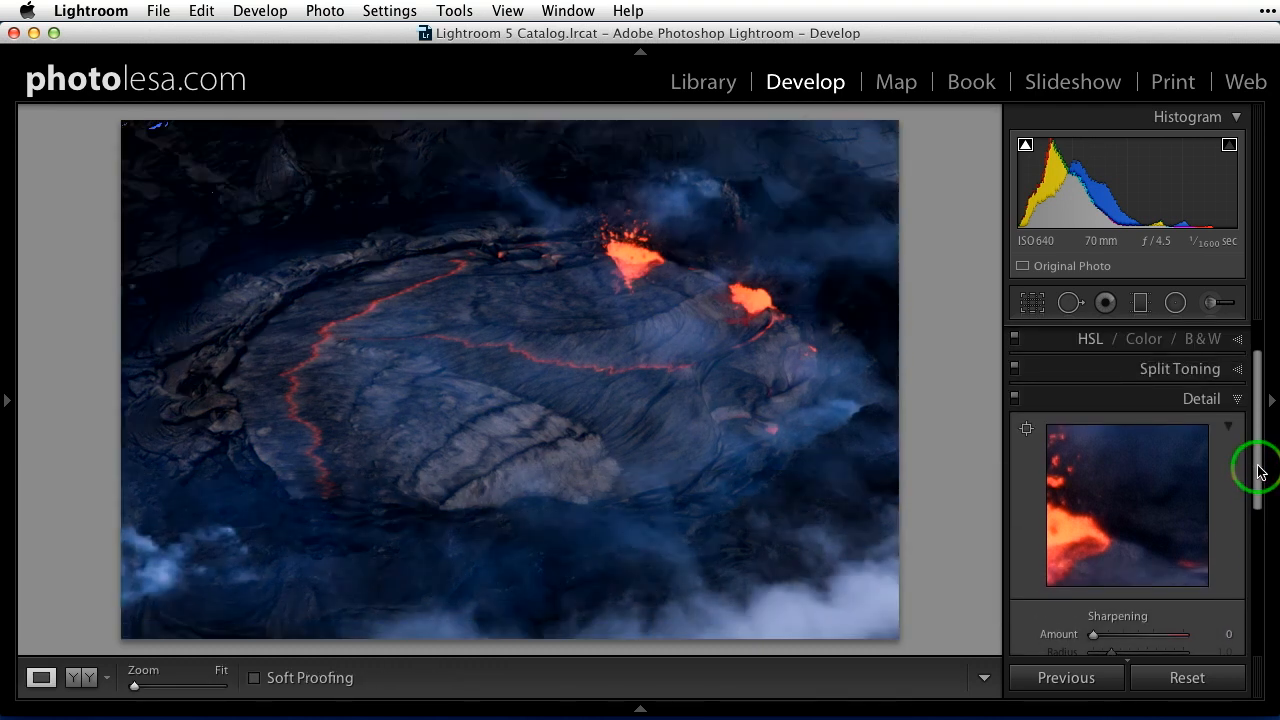
Set the lava photo's Luminance noise reduction to 18
scroll("down", 3)
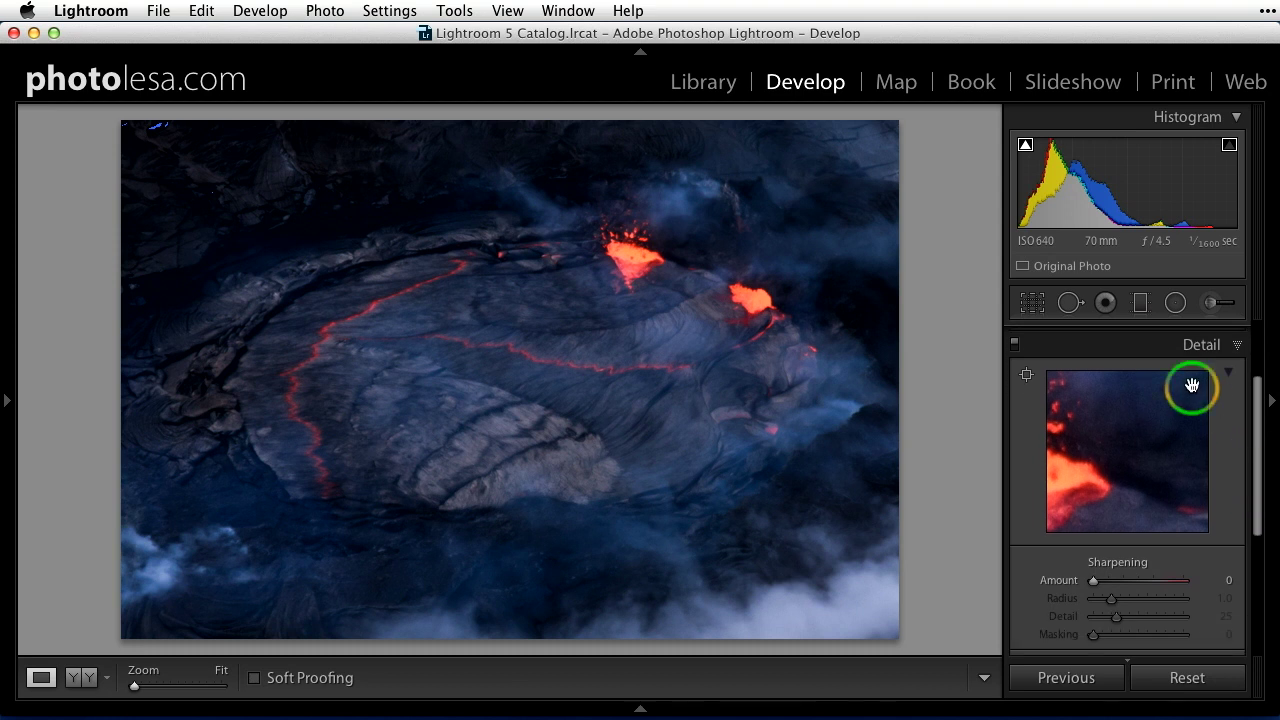
mouse_move(1197, 352)
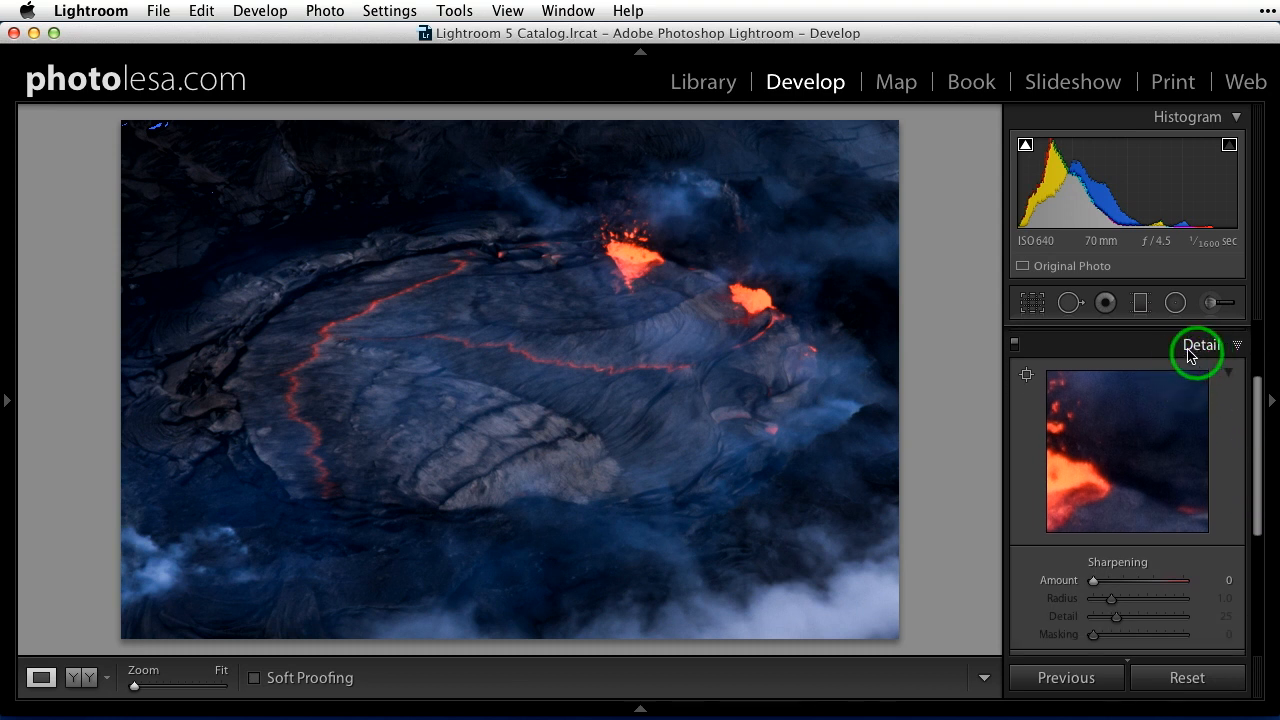
mouse_move(1014, 348)
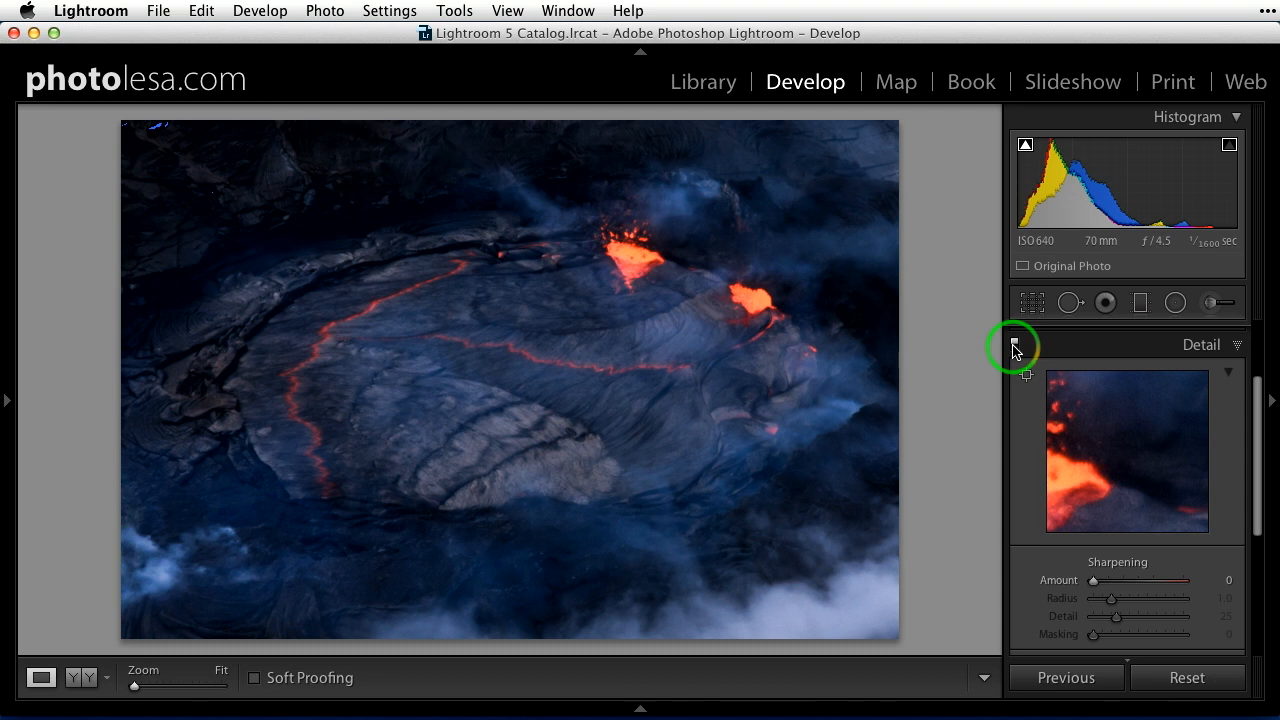
mouse_move(1016, 347)
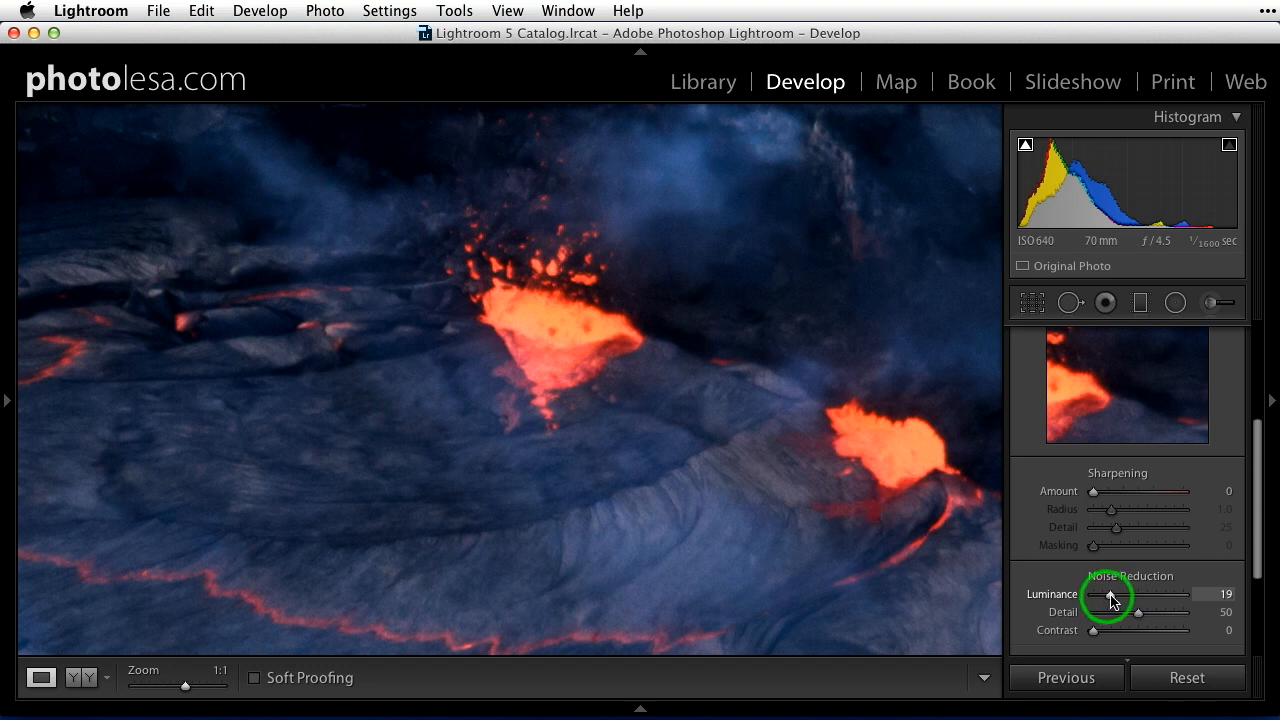
Try Luminance noise reduction at 84, then 58, settling on 34
left_click_drag(1108, 594, 1165, 594)
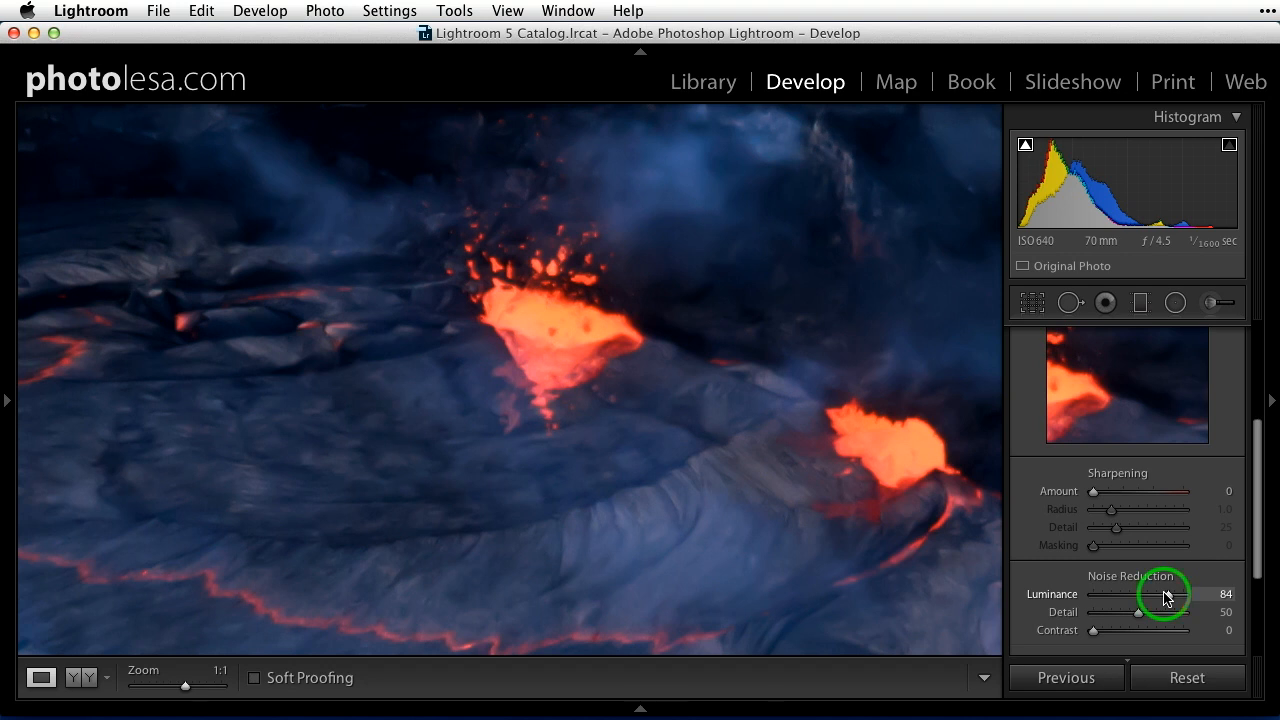
left_click_drag(1160, 594, 1138, 594)
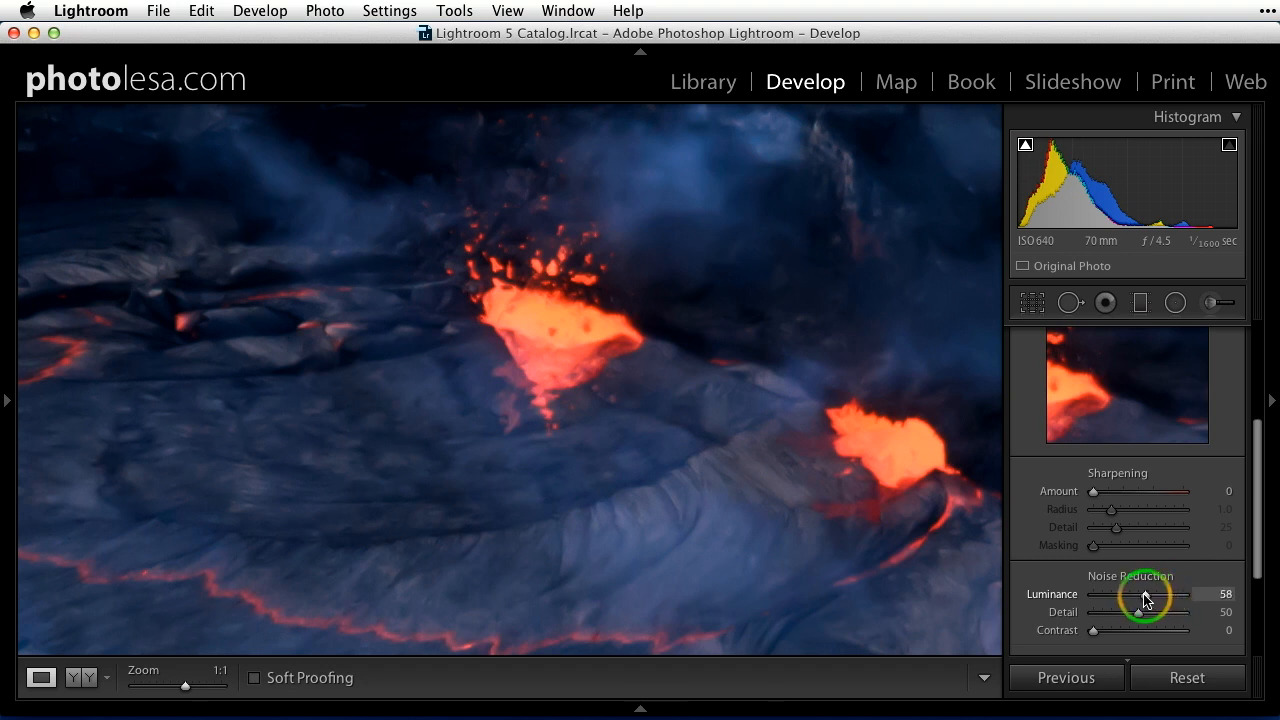
left_click_drag(1188, 594, 1120, 594)
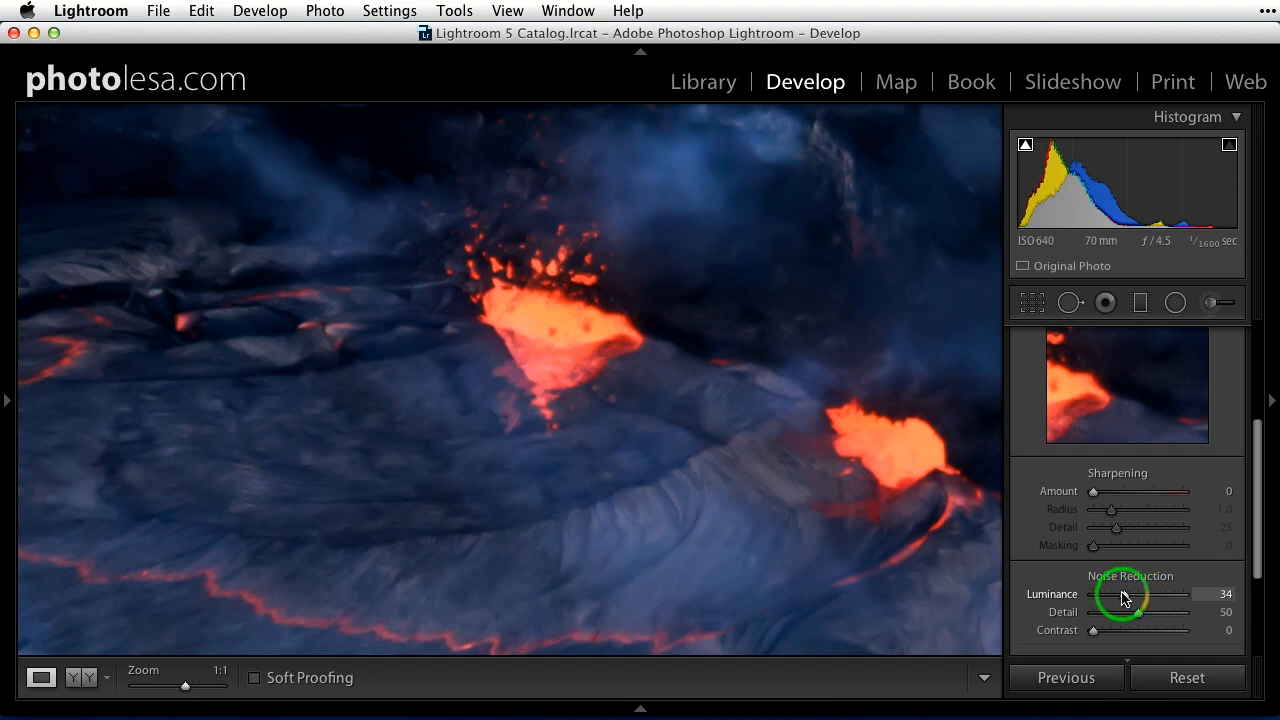
mouse_move(1218, 480)
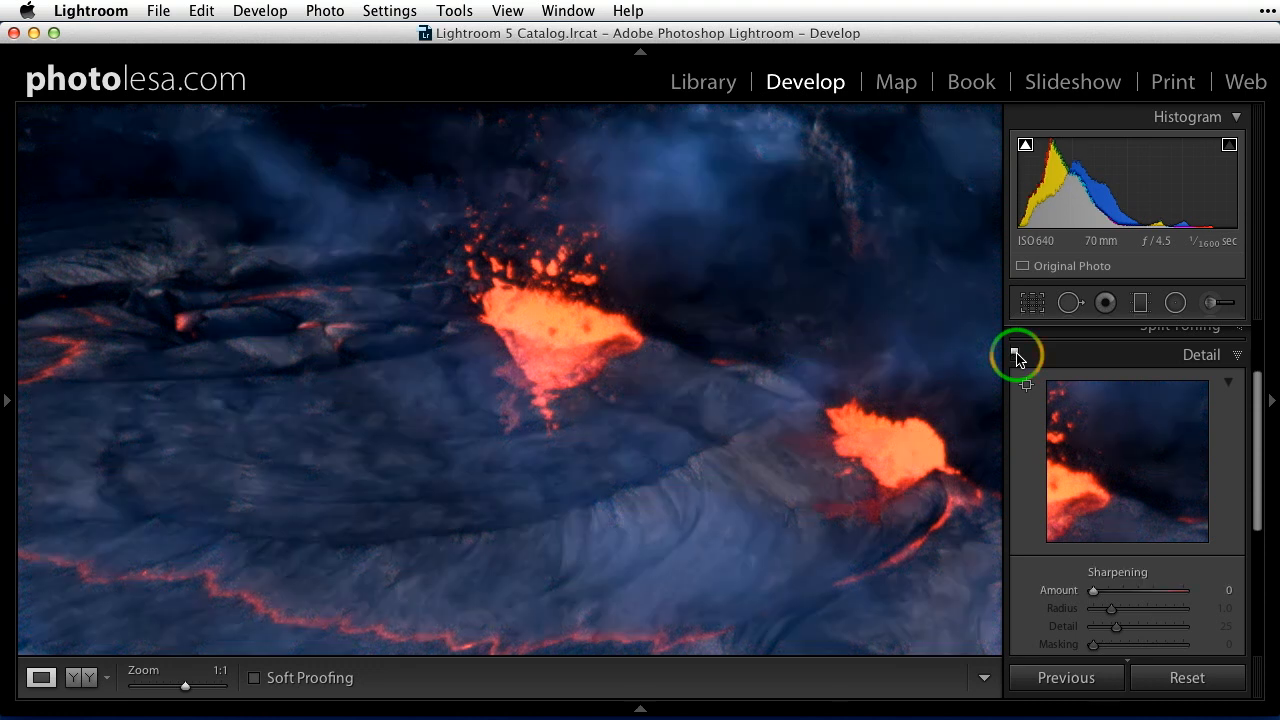
mouse_move(750, 330)
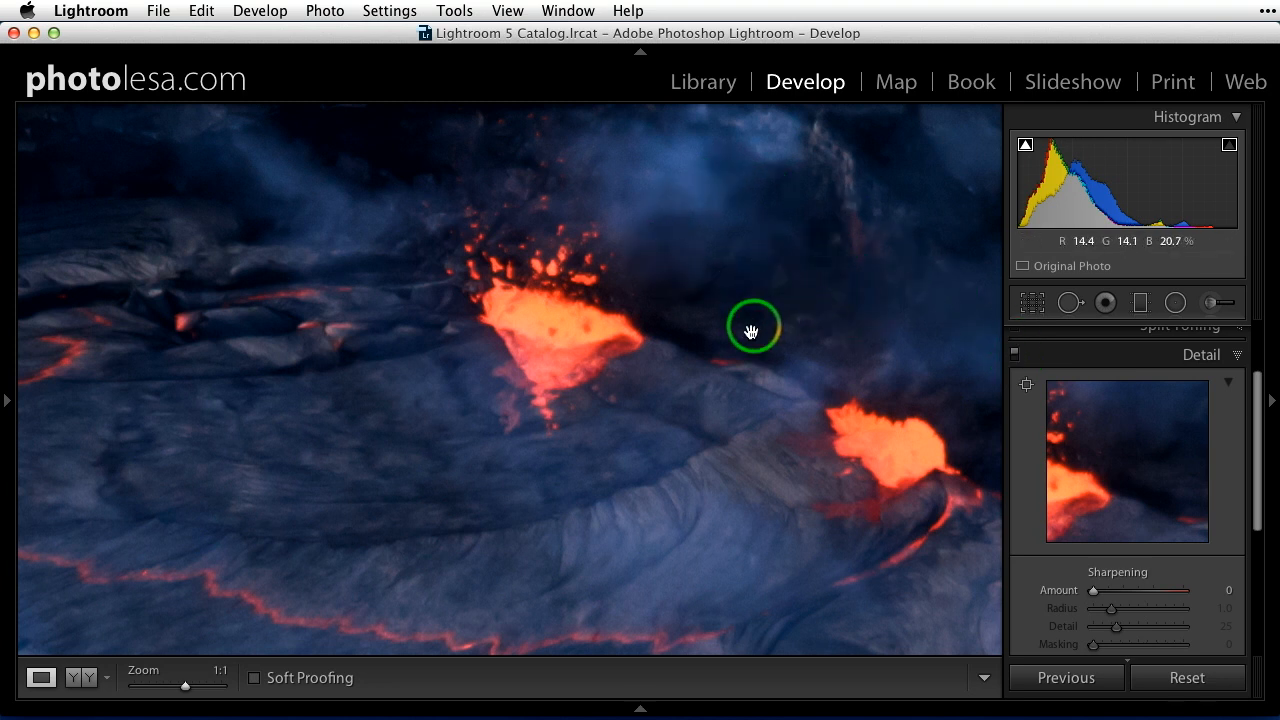
mouse_move(582, 474)
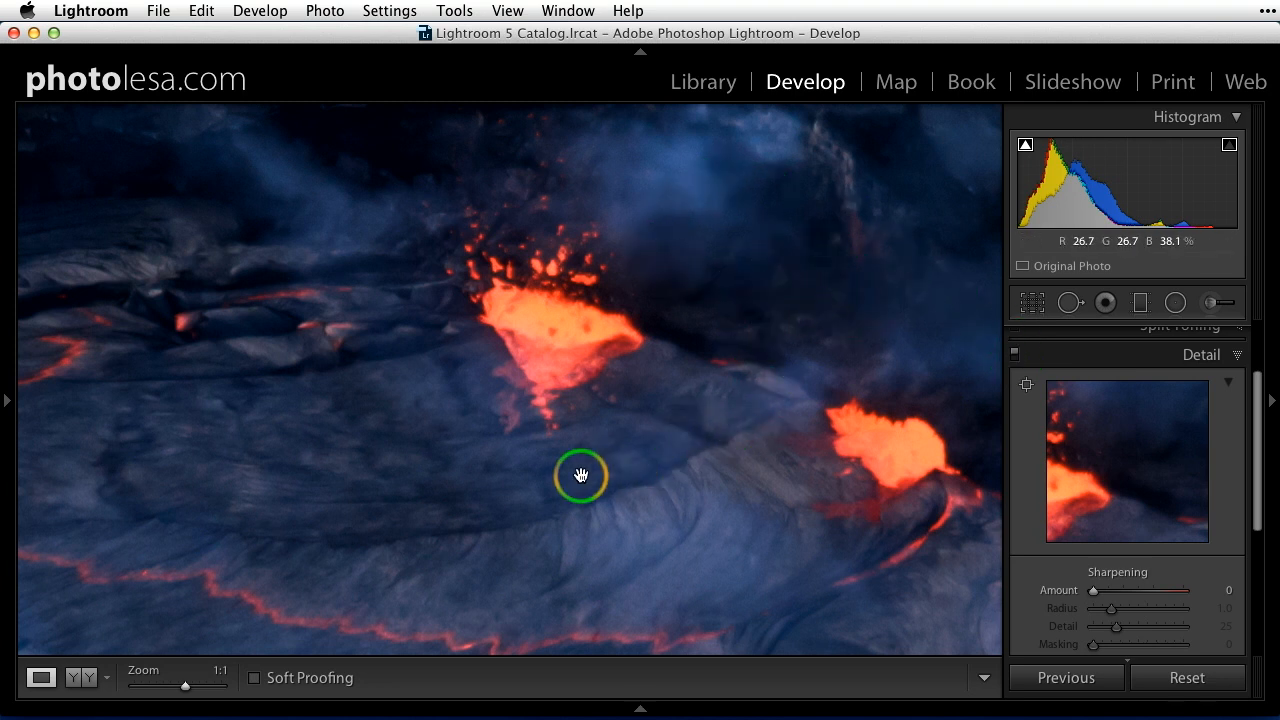
mouse_move(600, 475)
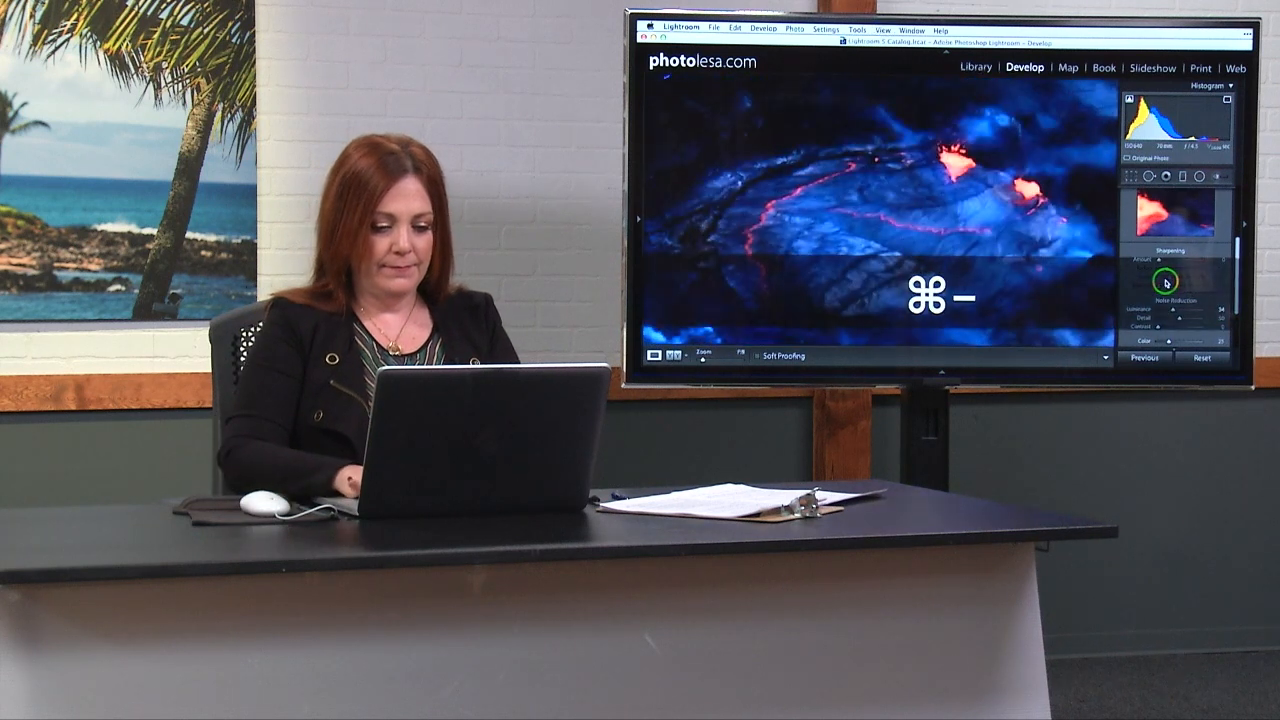
Zoom out with Cmd+– so the whole lava crater photo fits
key("cmd+minus")
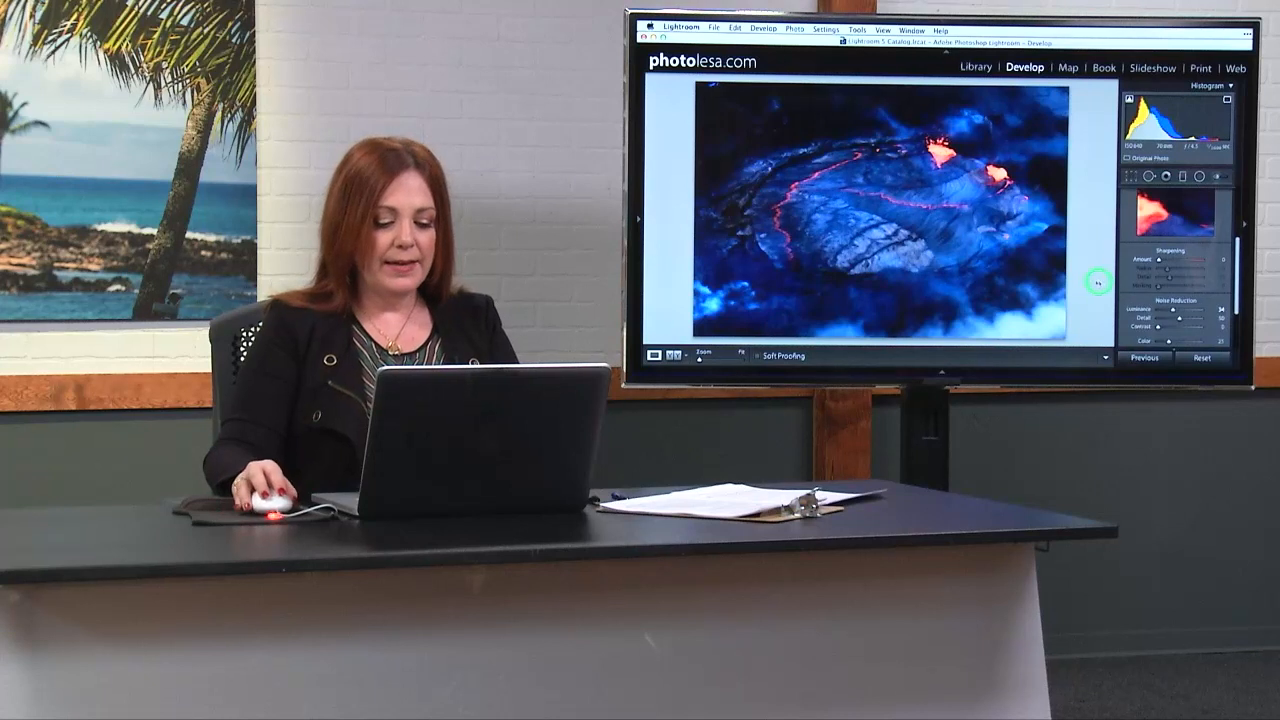
mouse_move(937, 365)
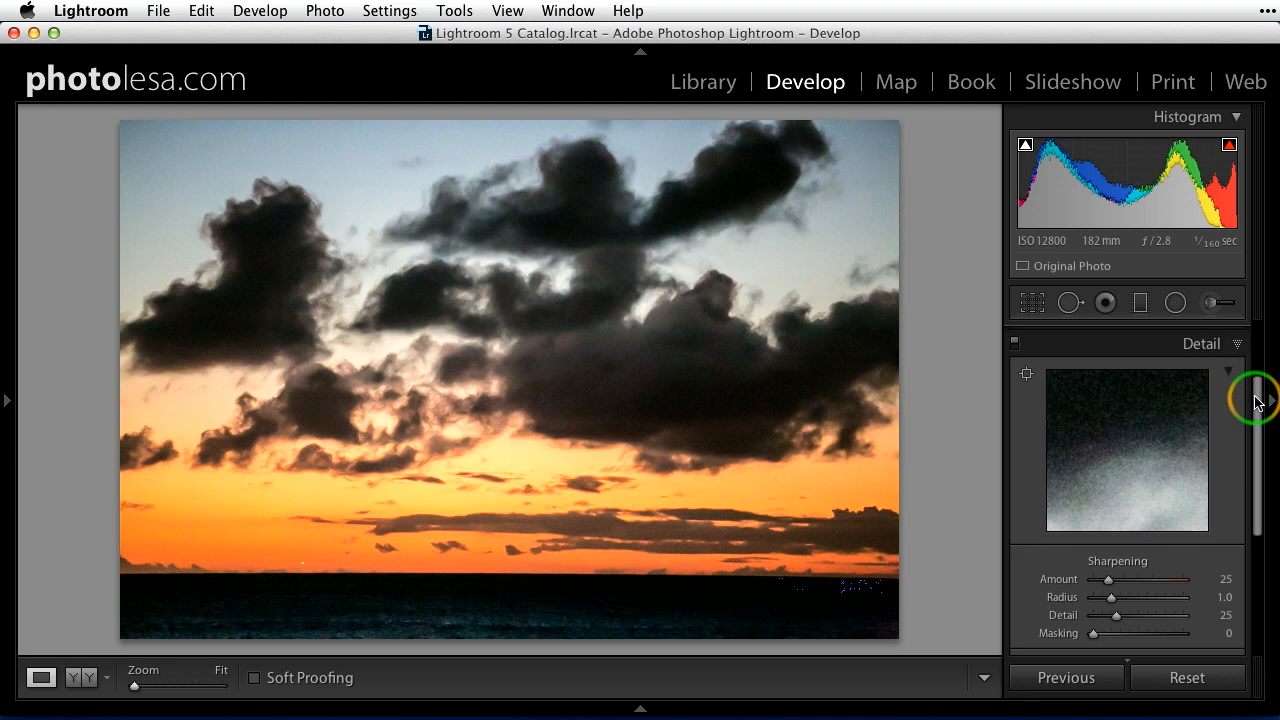
mouse_move(383, 531)
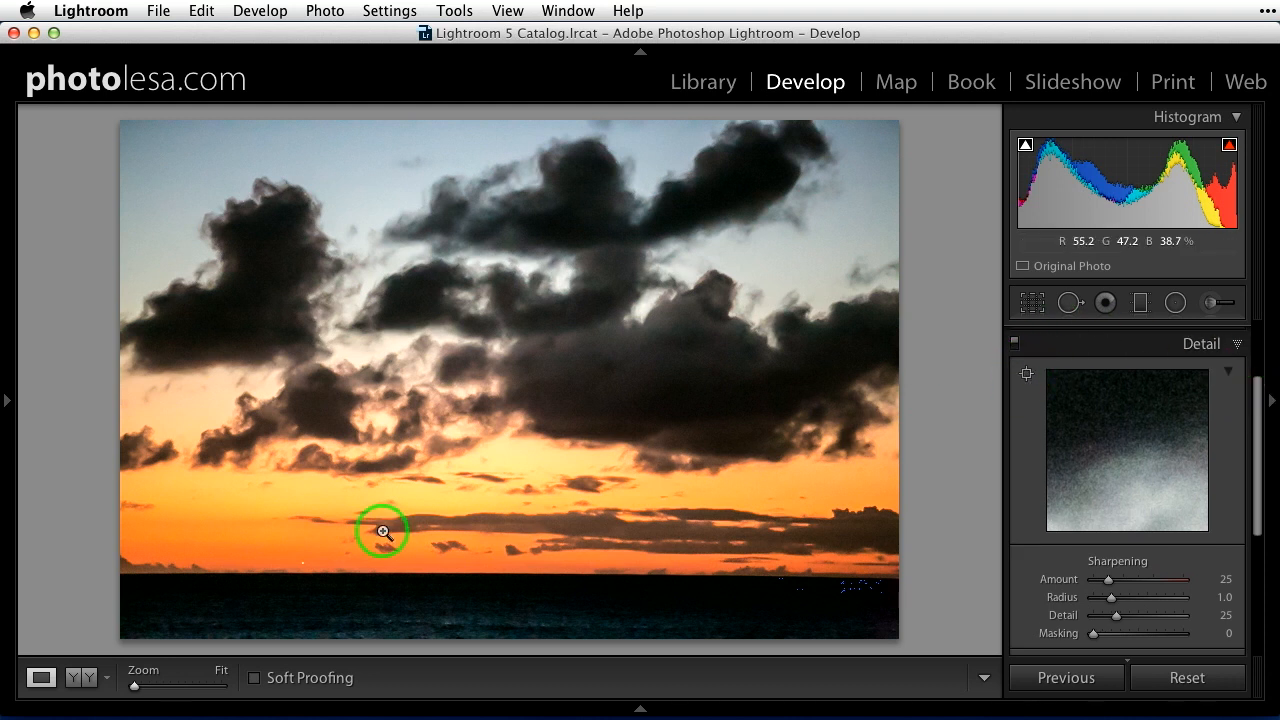
mouse_move(476, 554)
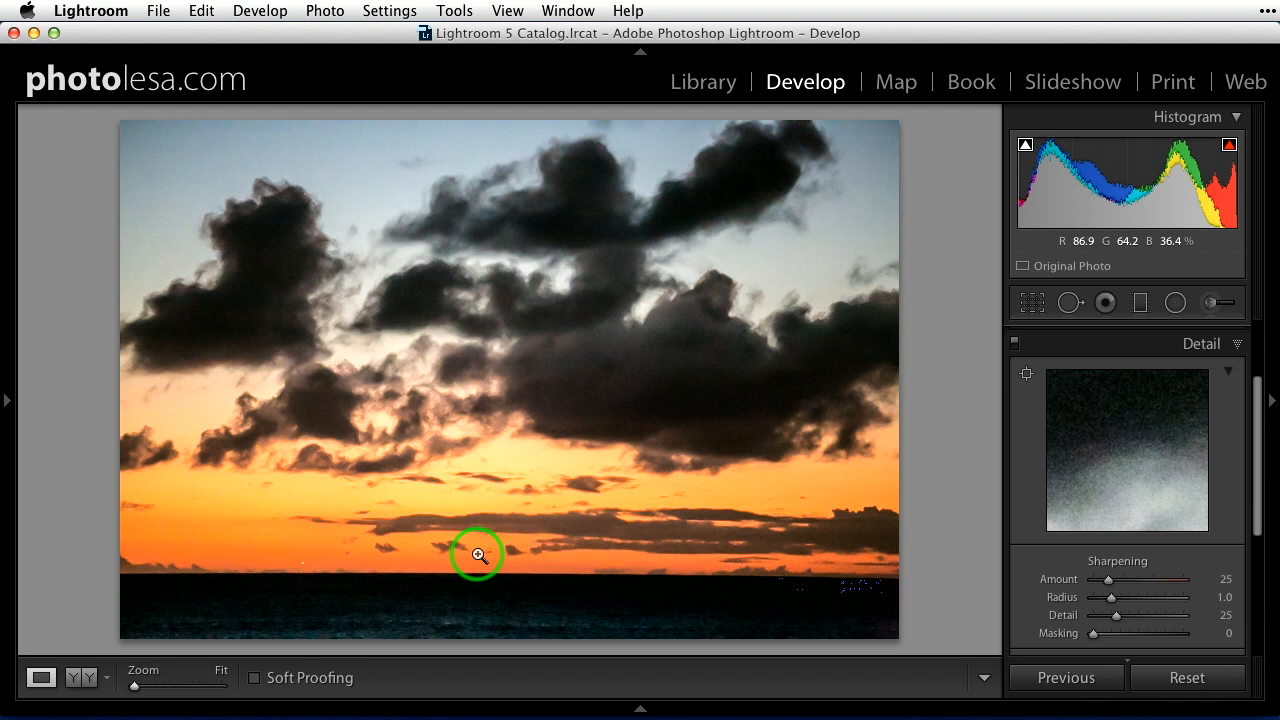
Expand the Basic panel and lower the sunset photo's exposure to +0.85
scroll("down", 3)
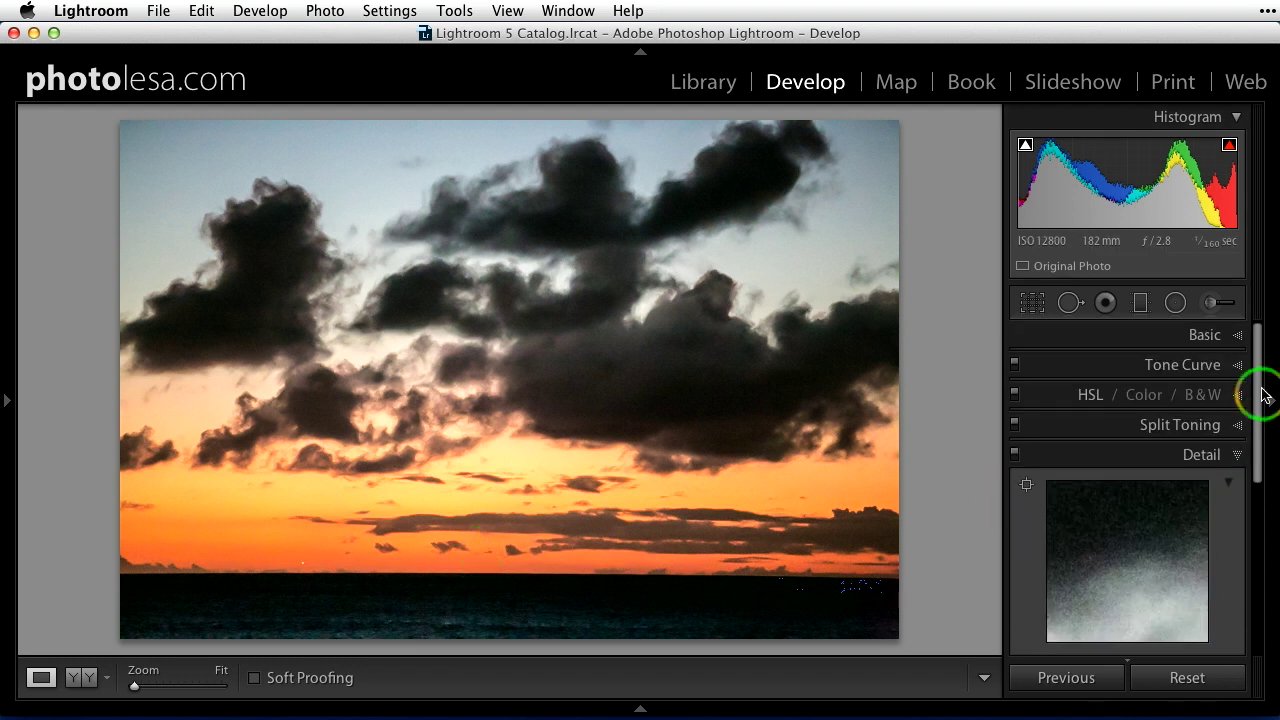
left_click(1204, 334)
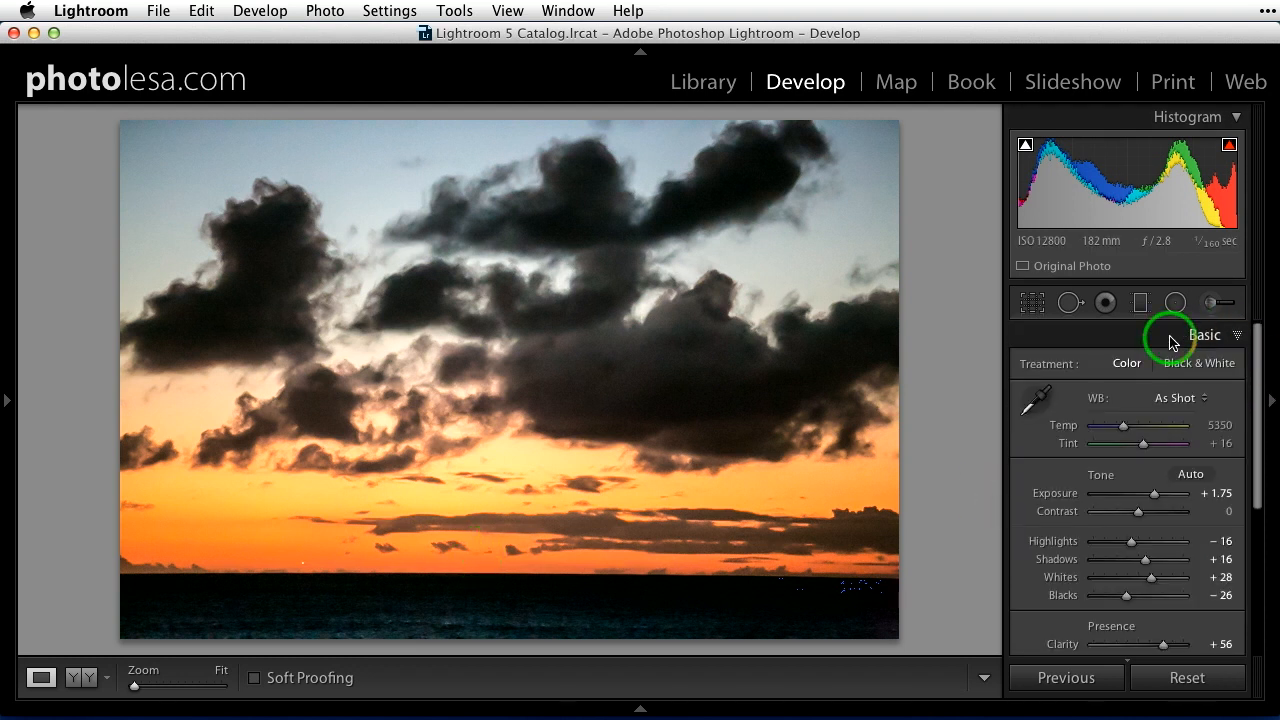
mouse_move(1253, 441)
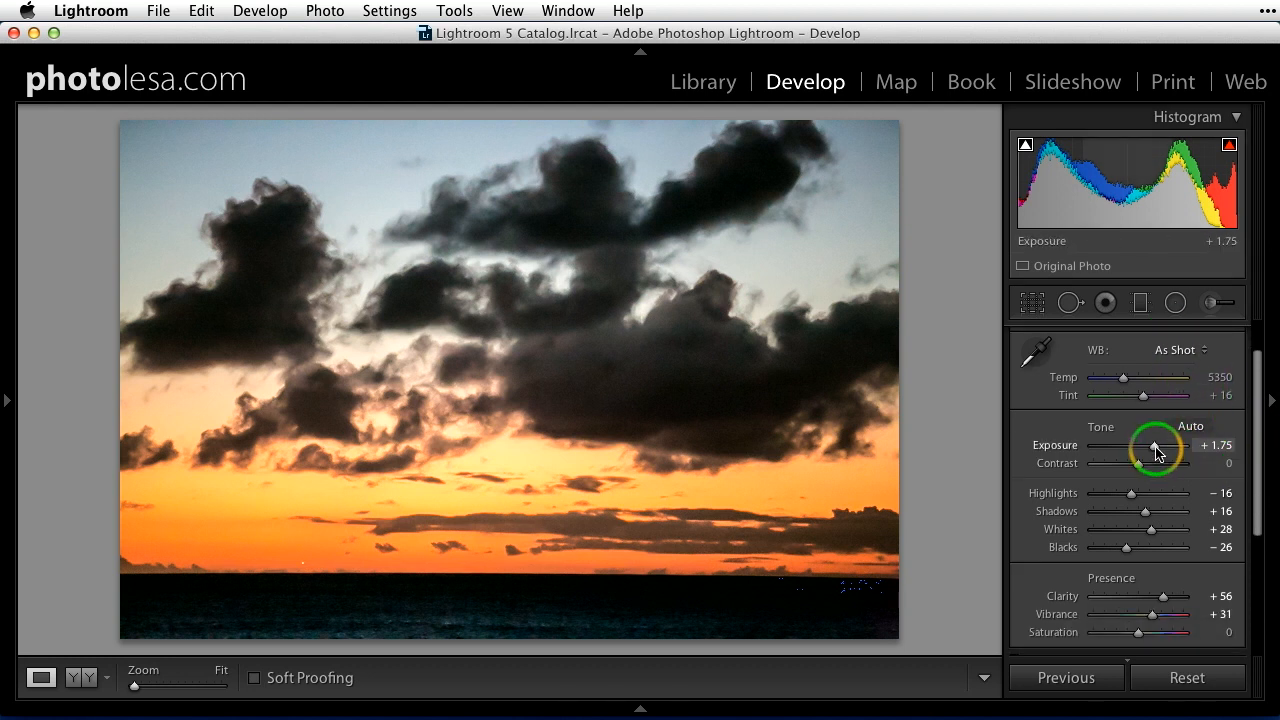
left_click_drag(1155, 445, 1147, 445)
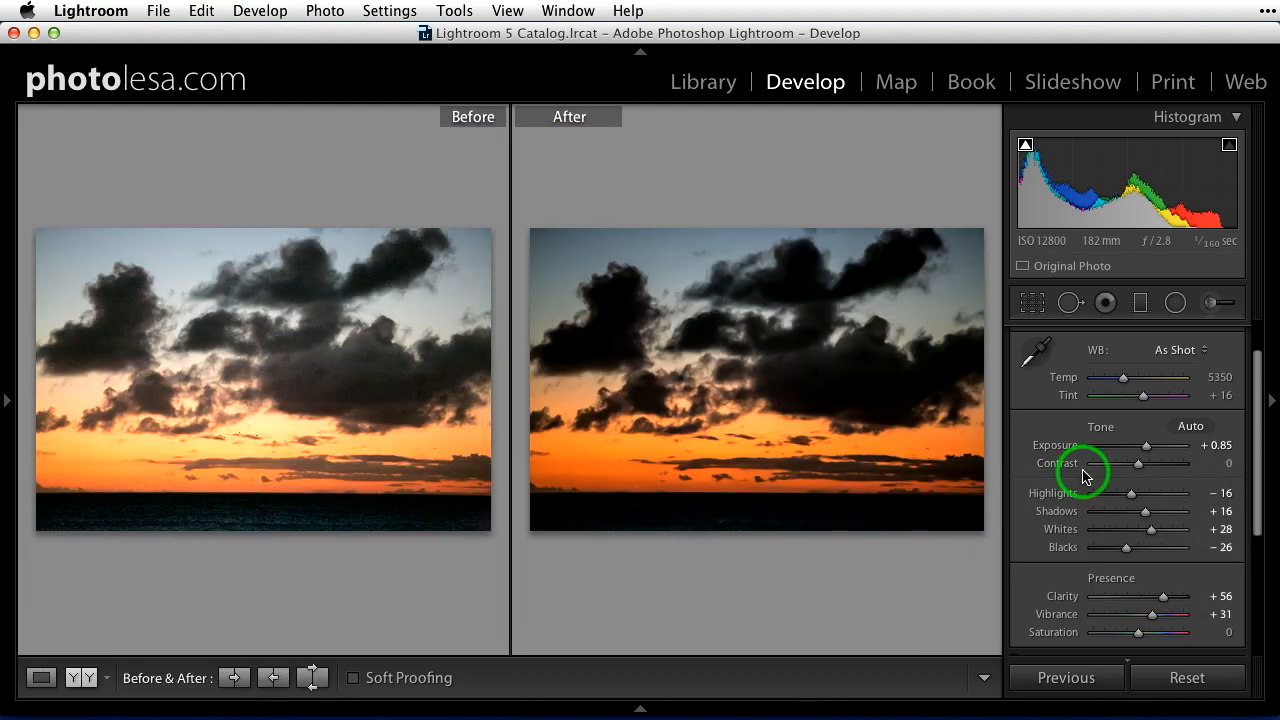
mouse_move(263, 380)
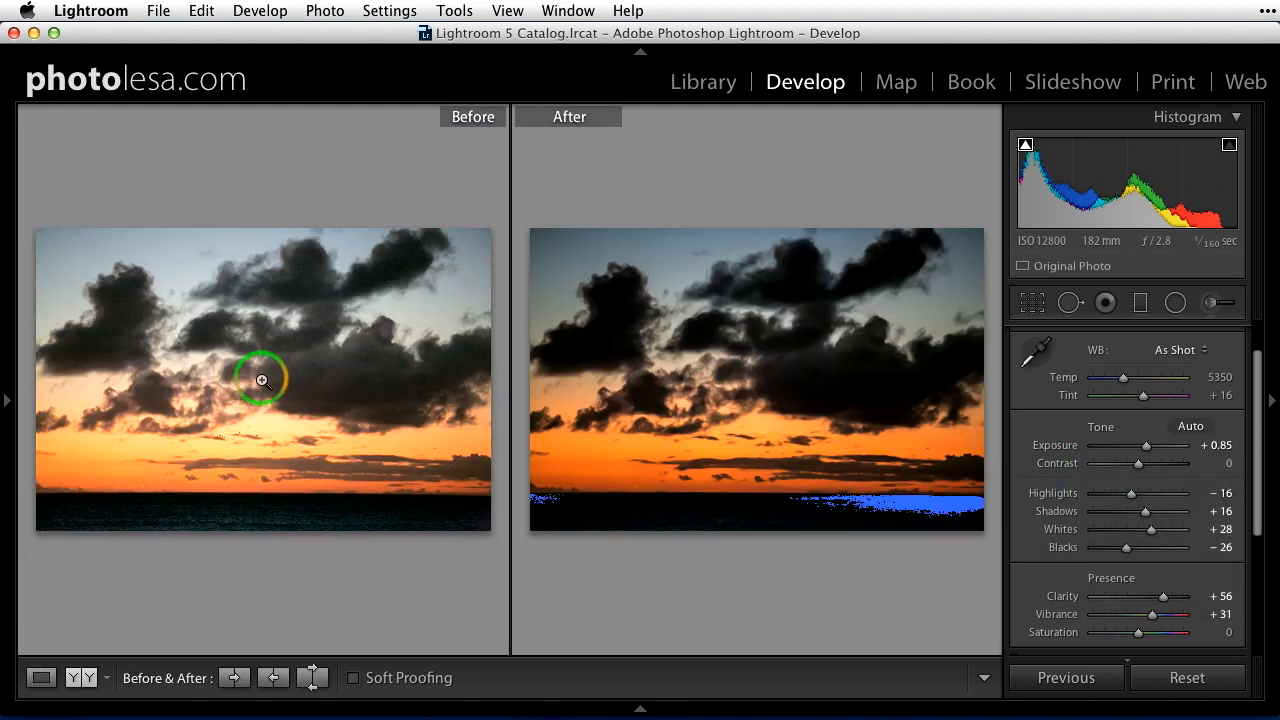
mouse_move(270, 440)
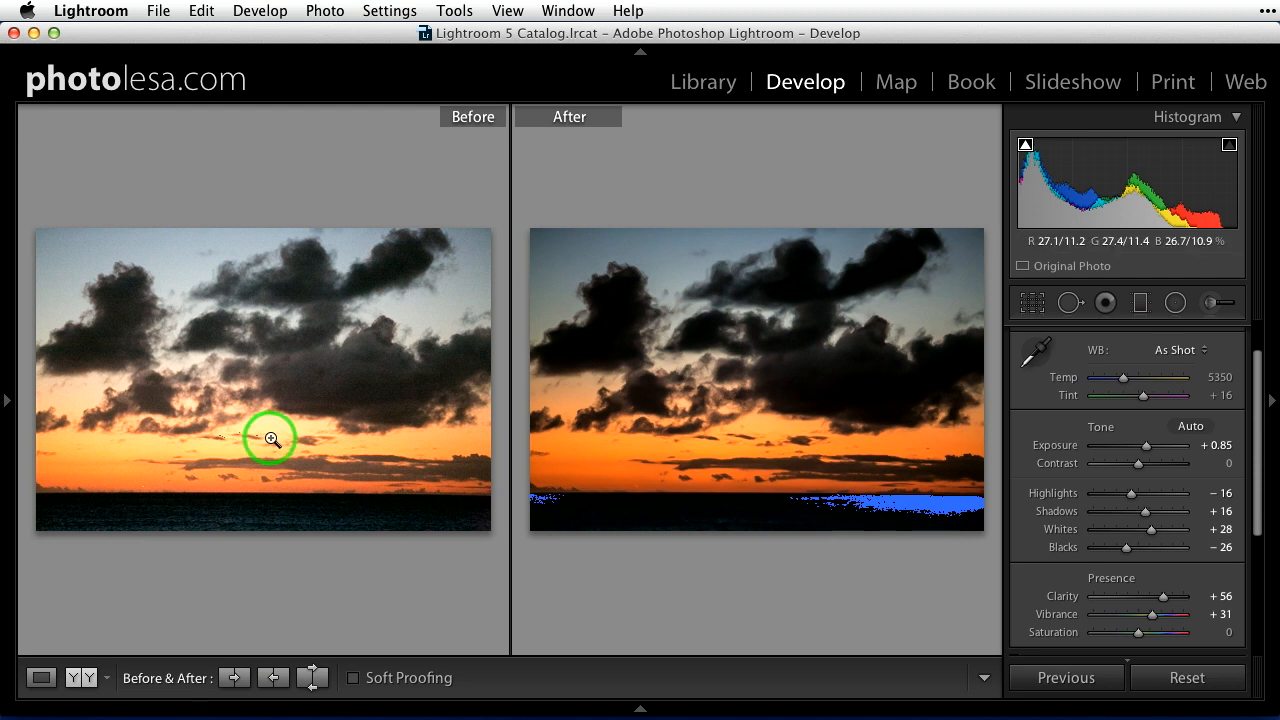
mouse_move(278, 438)
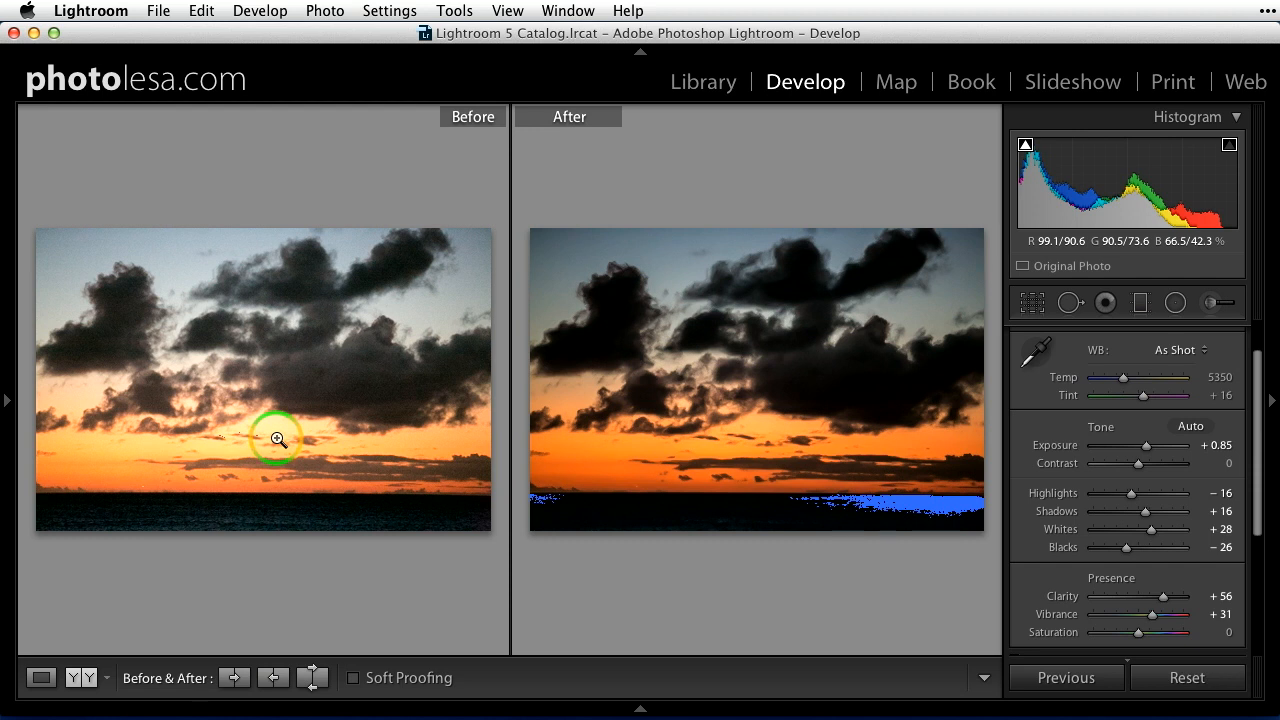
mouse_move(622, 517)
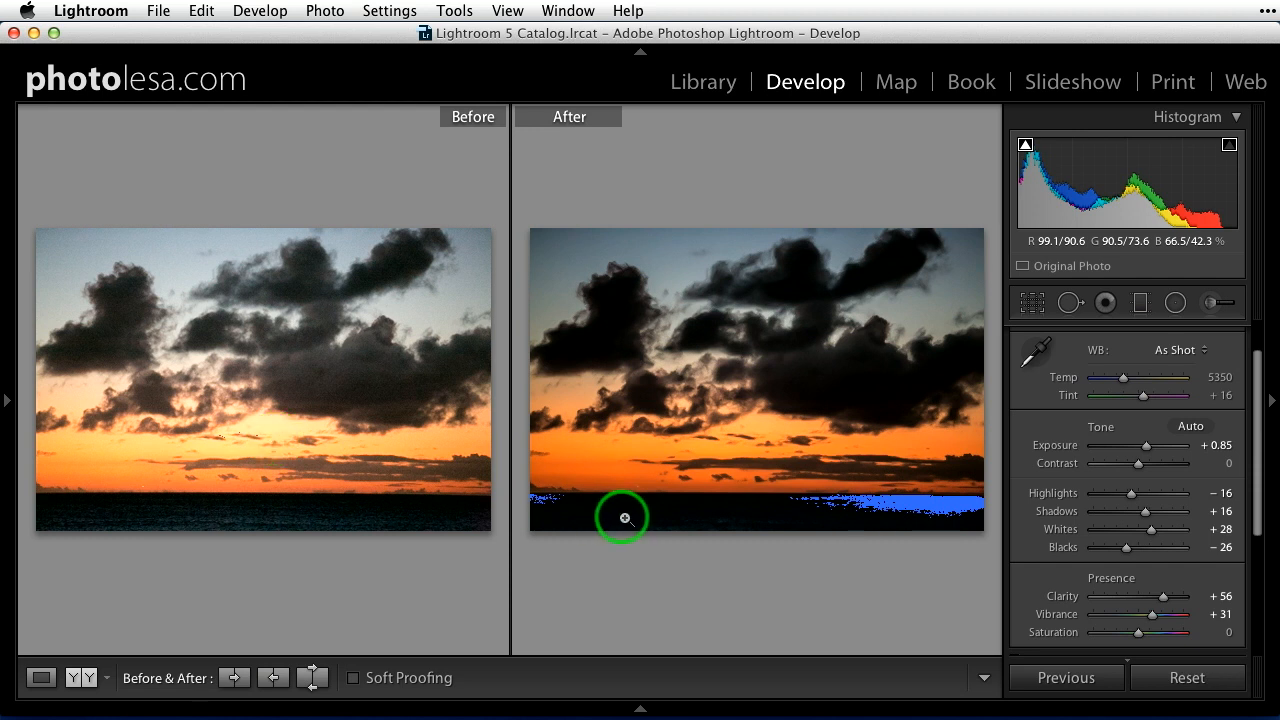
mouse_move(890, 550)
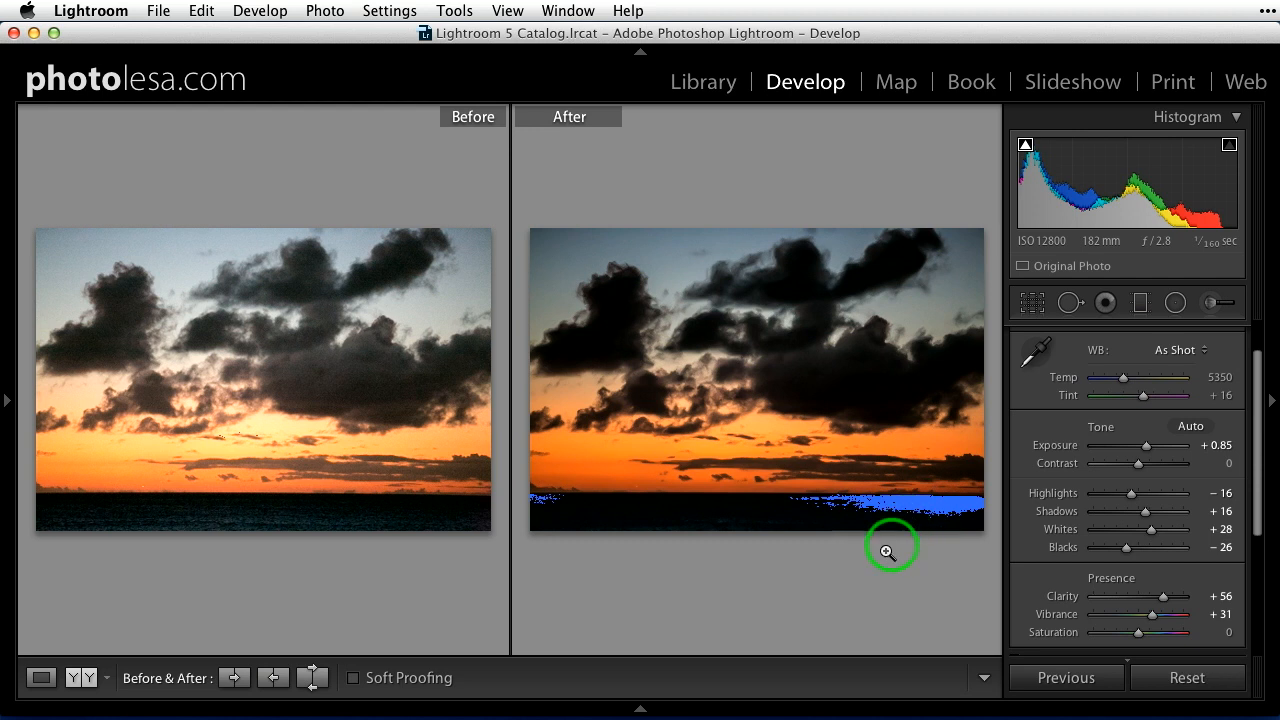
Switch to Loupe view to show the edited sunset photo alone
left_click(41, 677)
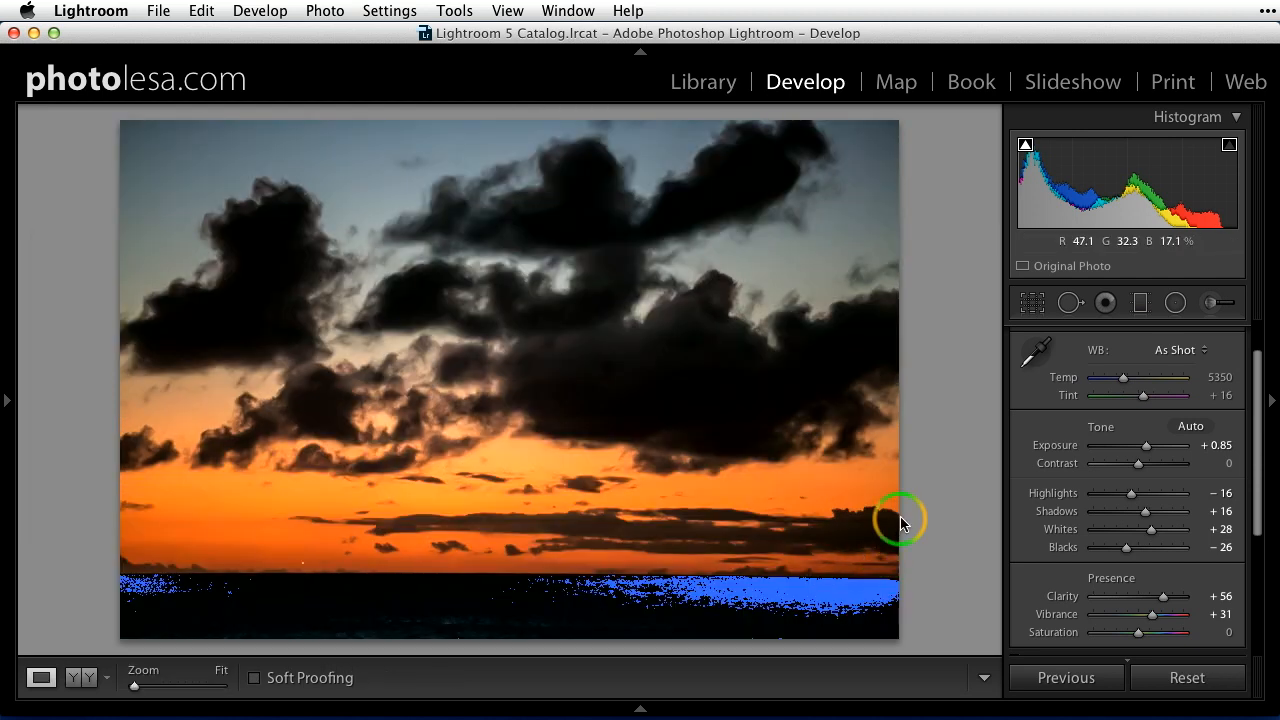
mouse_move(938, 508)
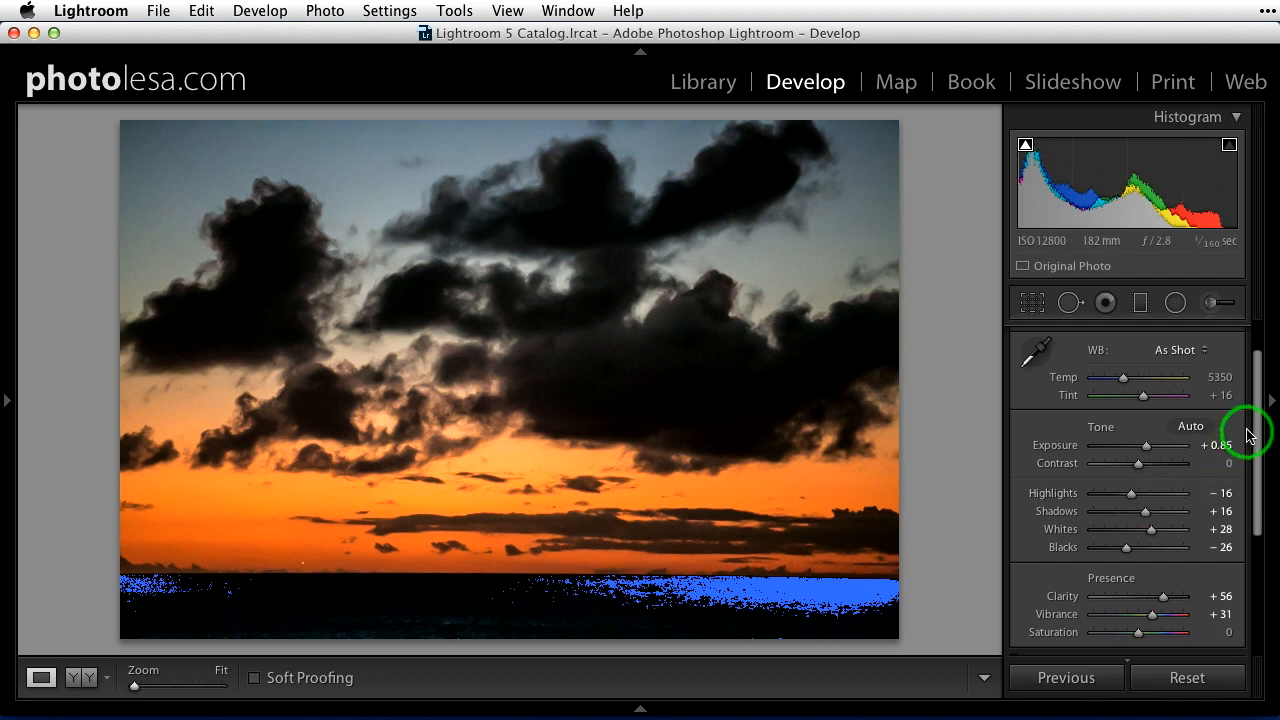
Set Blacks to −28 and expand the Detail panel for the sunset photo
scroll("down", 3)
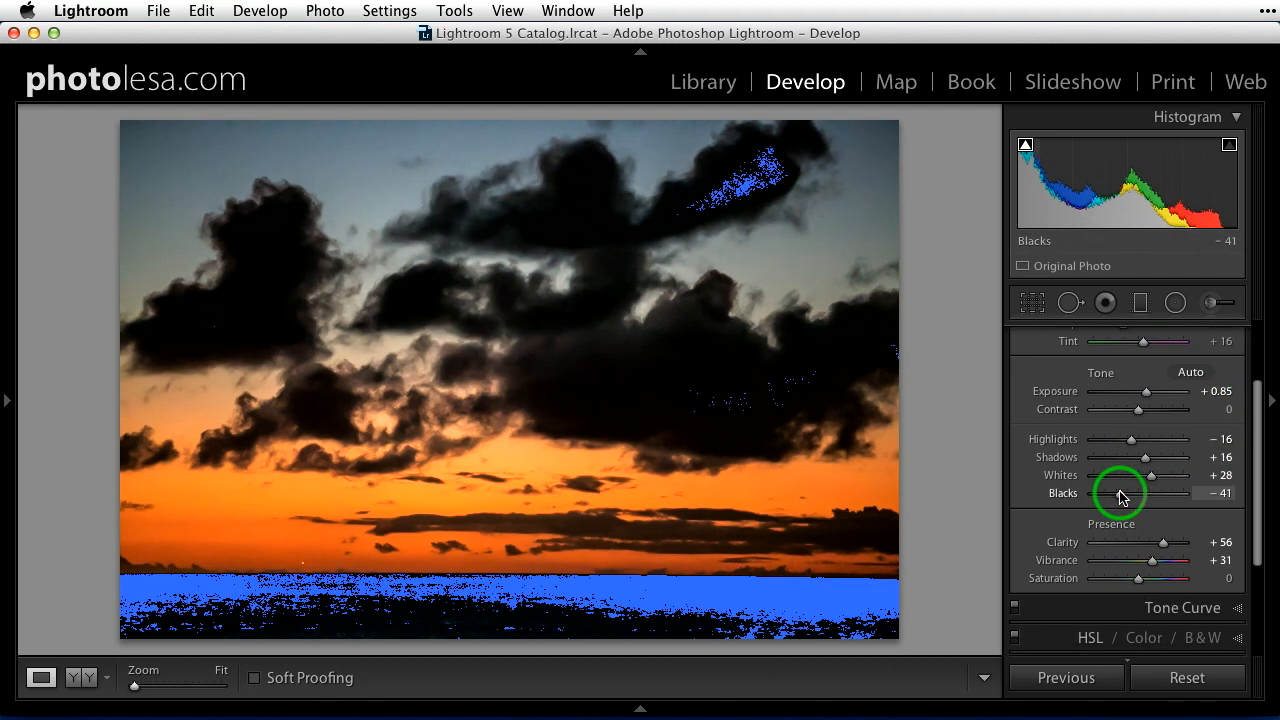
left_click_drag(1150, 493, 1163, 493)
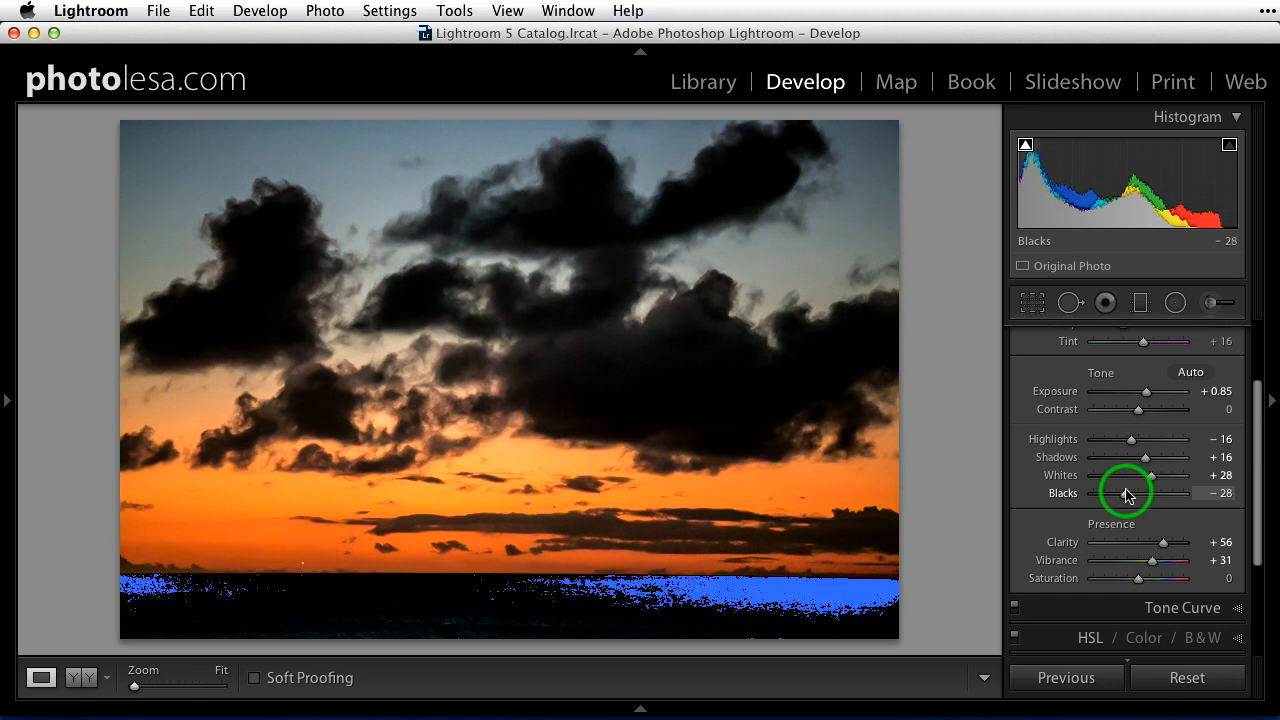
scroll("down", 3)
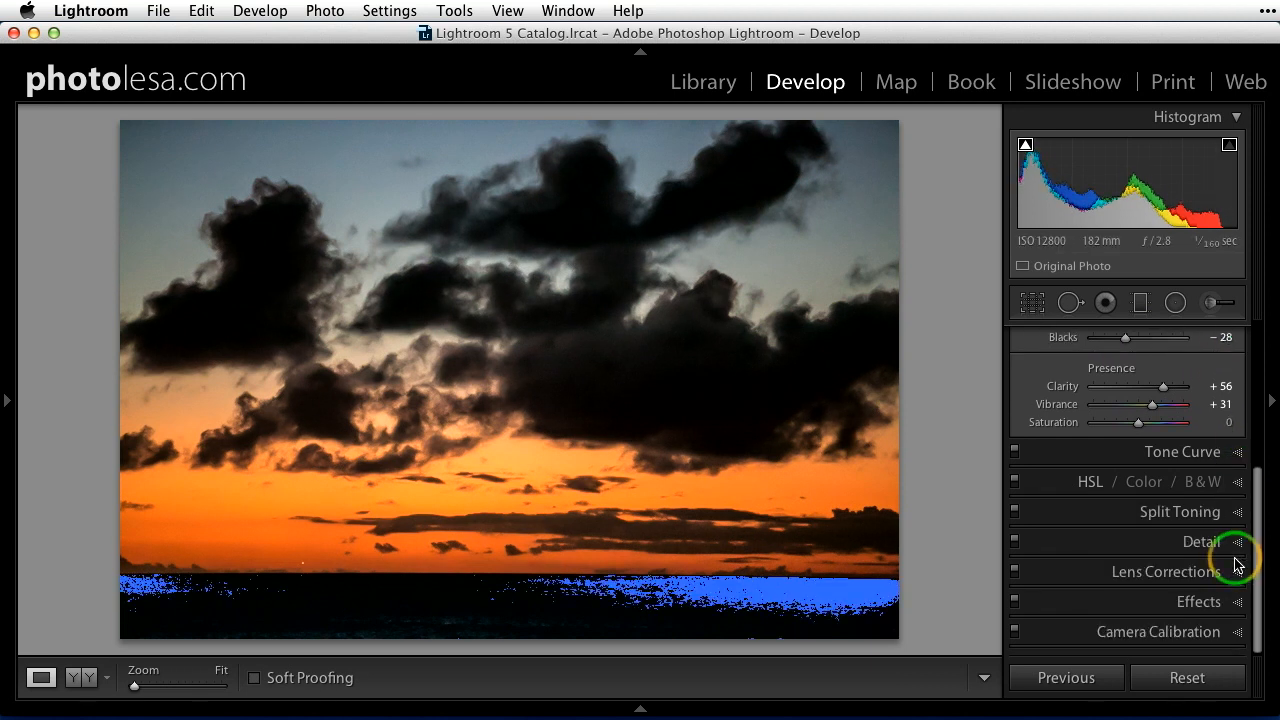
left_click(1201, 541)
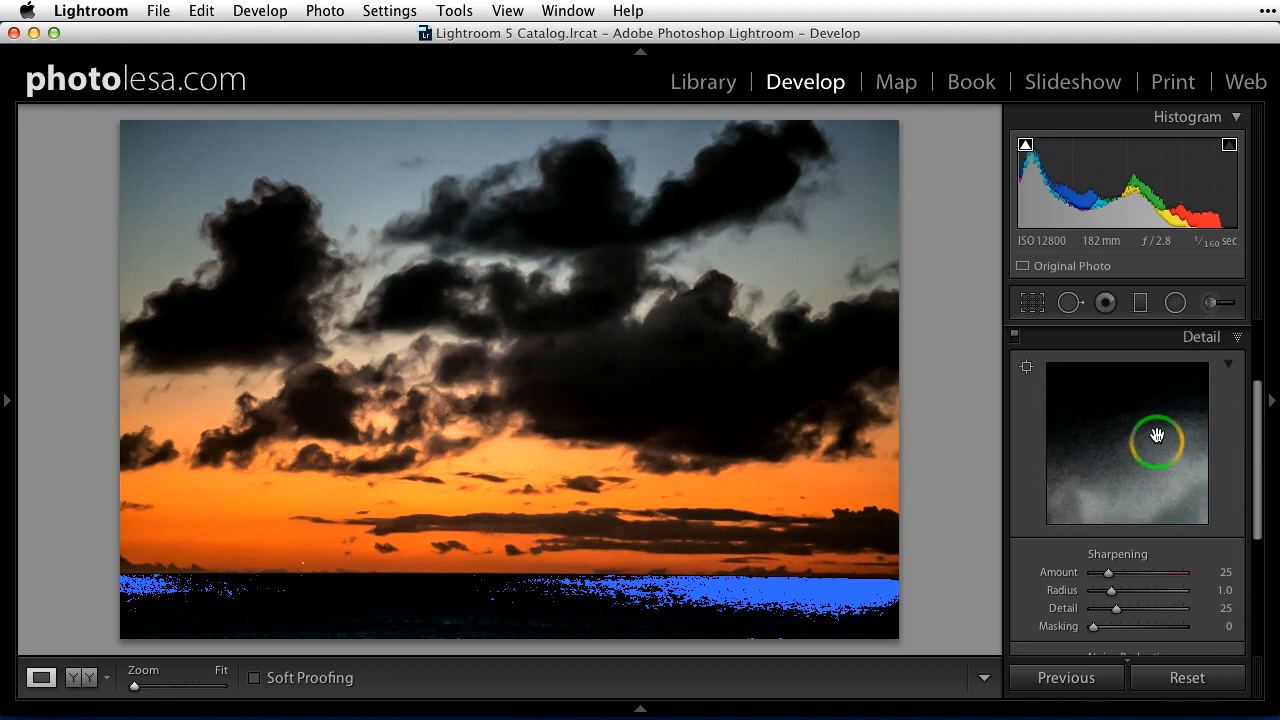
mouse_move(1026, 369)
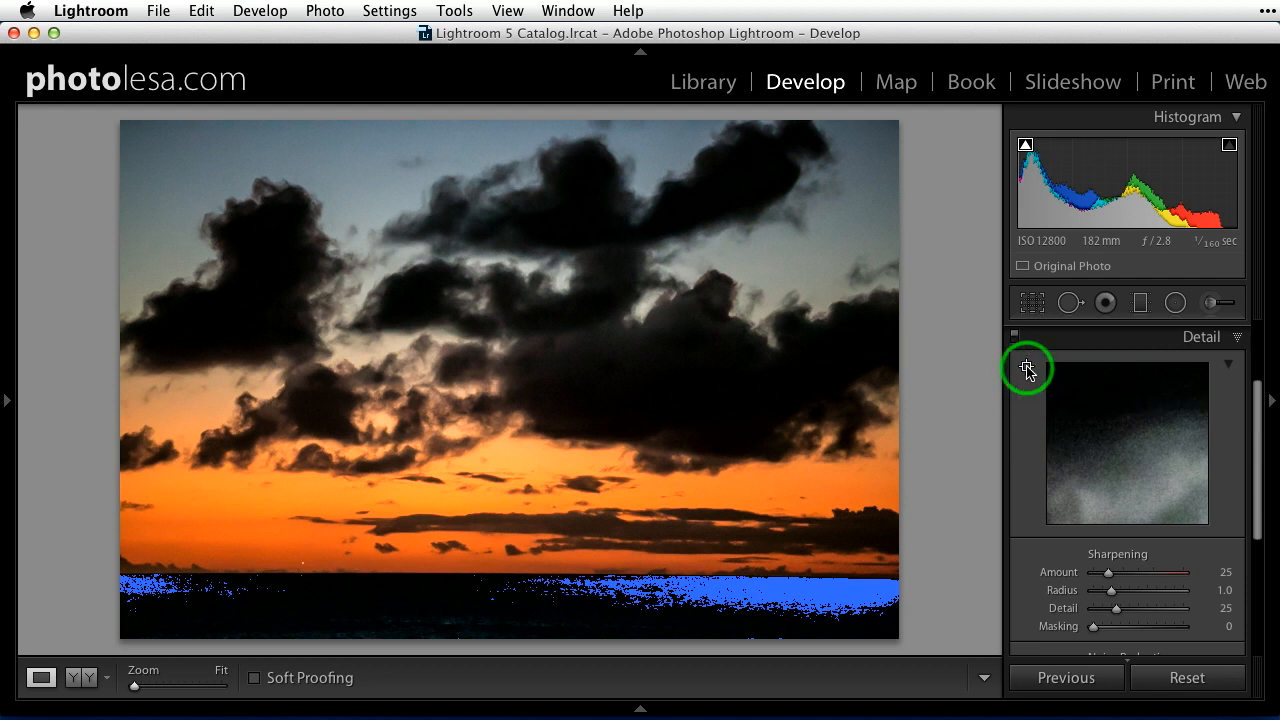
mouse_move(640, 370)
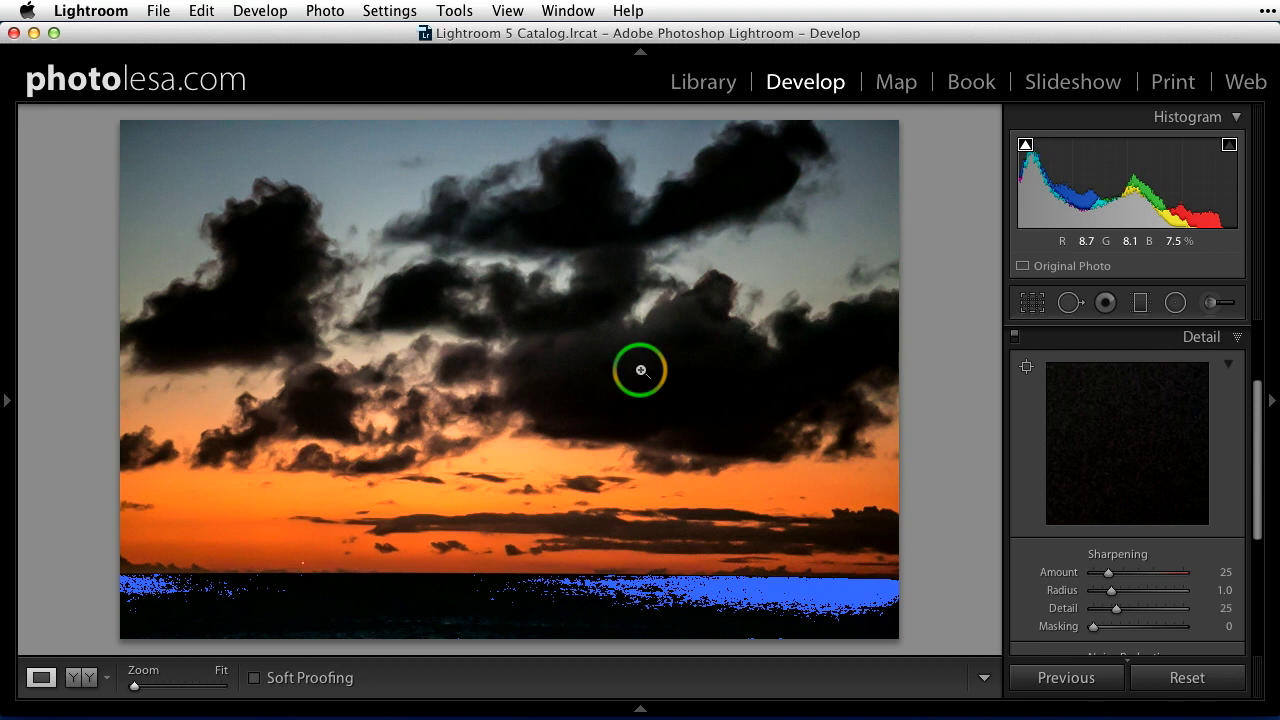
Push Luminance noise reduction through 66 and 92 up to 97
scroll("down", 3)
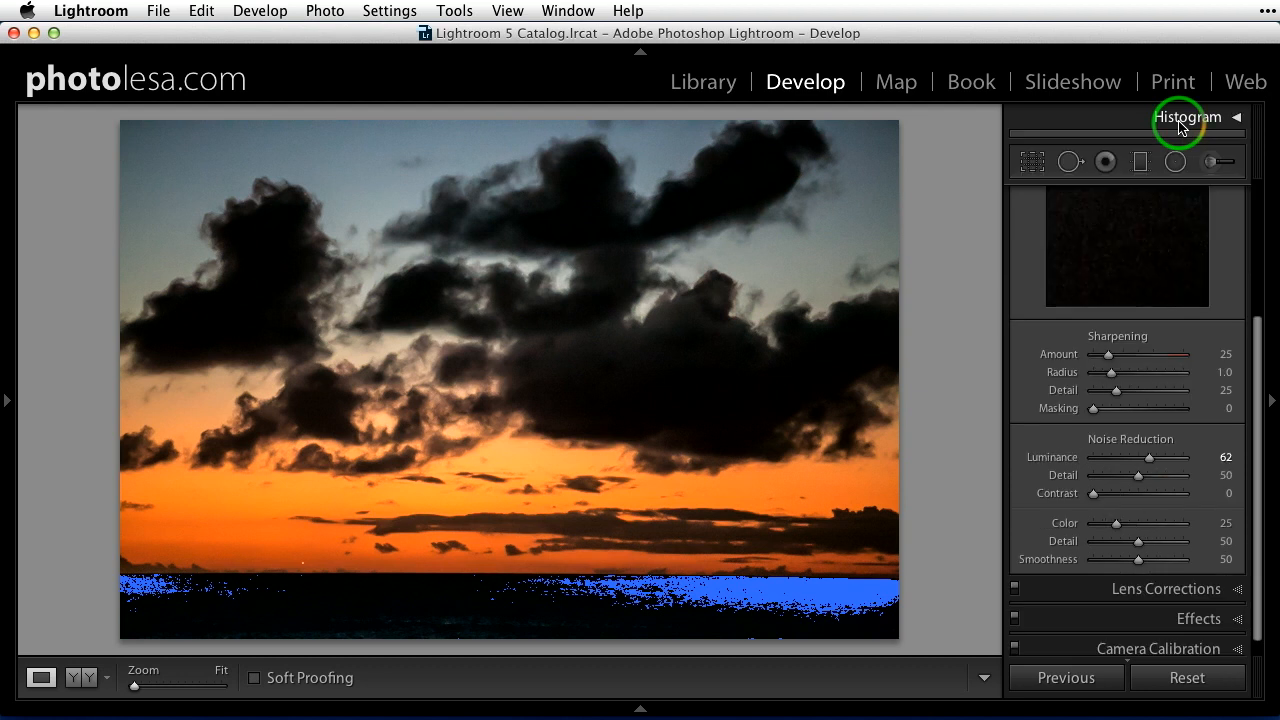
scroll("down", 3)
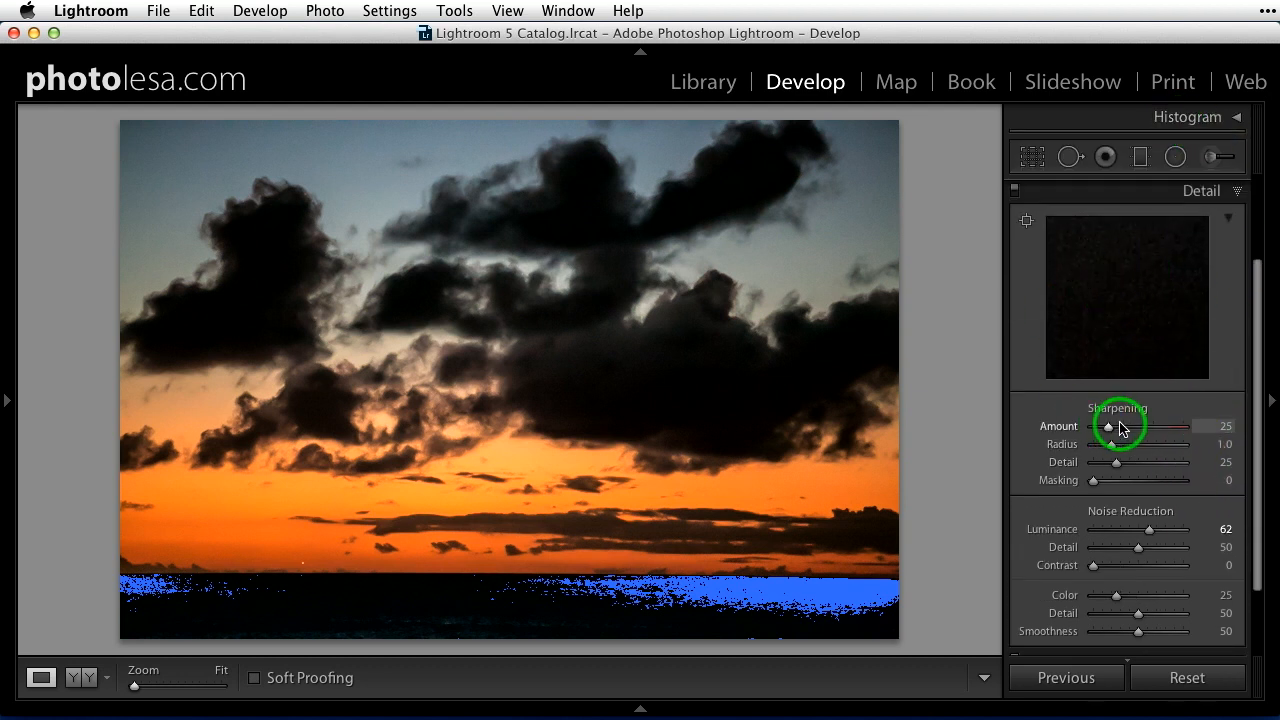
left_click_drag(1145, 529, 1152, 529)
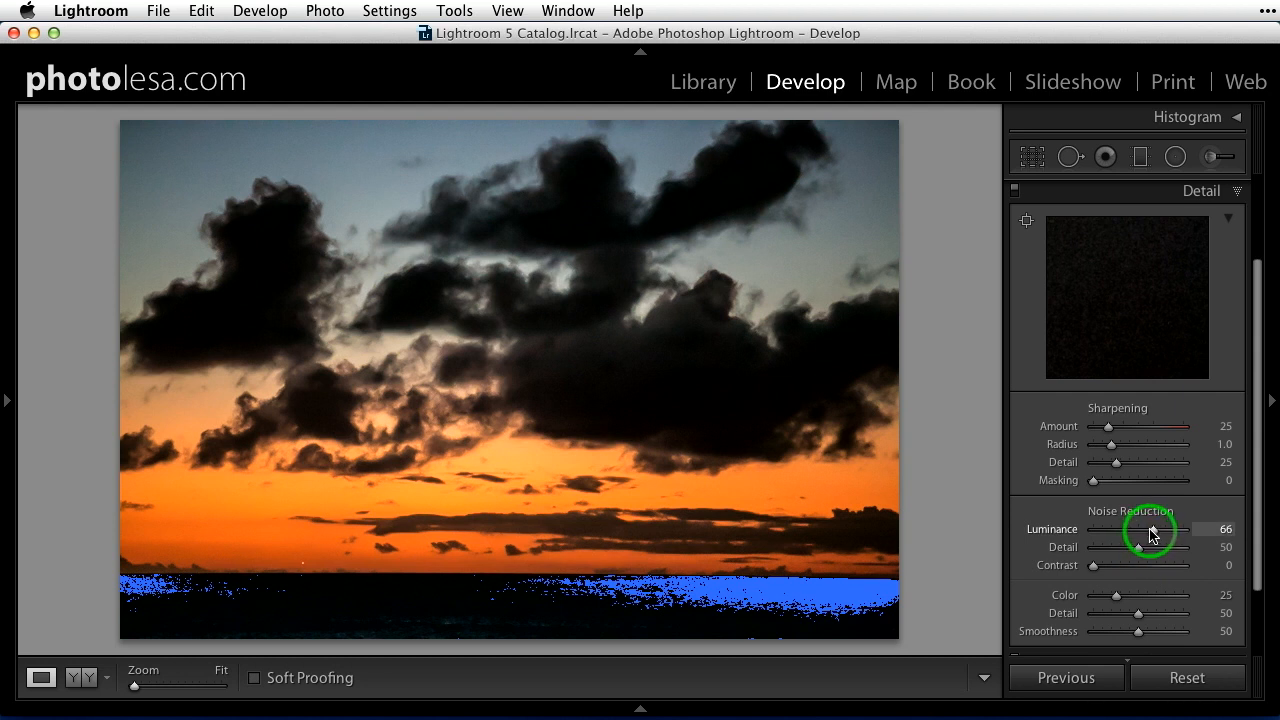
left_click_drag(1150, 529, 1175, 529)
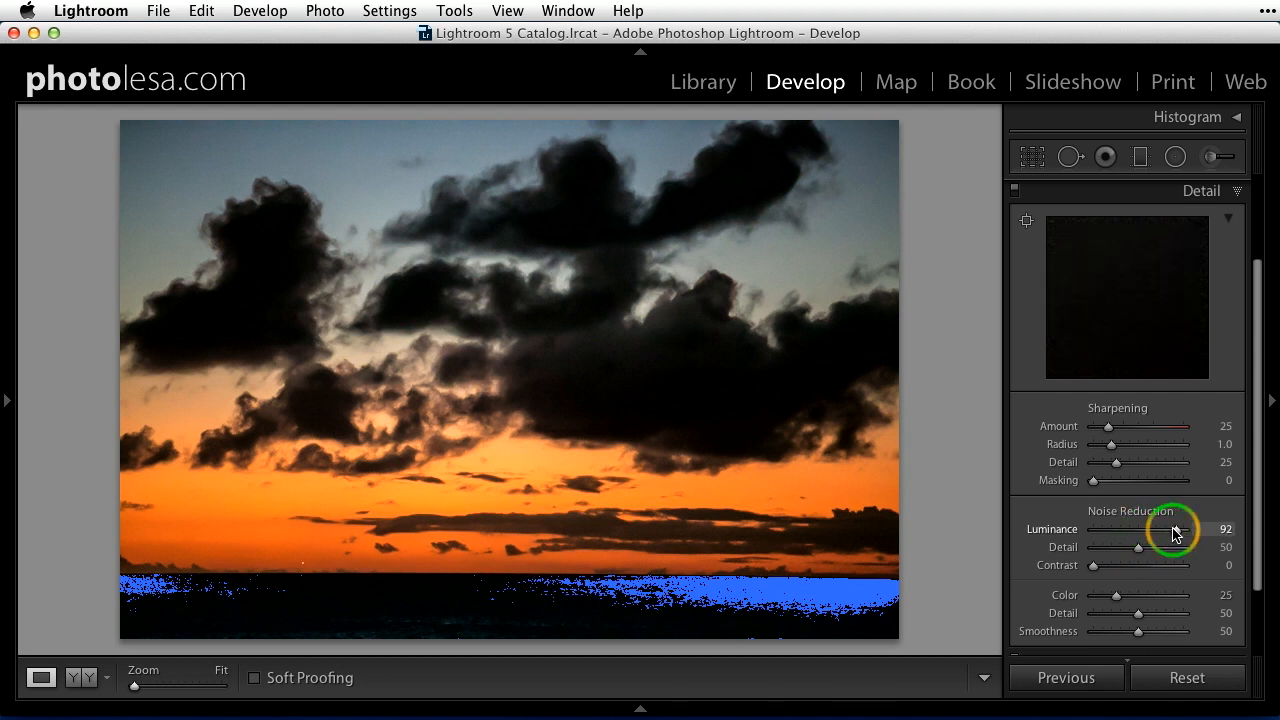
left_click_drag(1172, 529, 1180, 529)
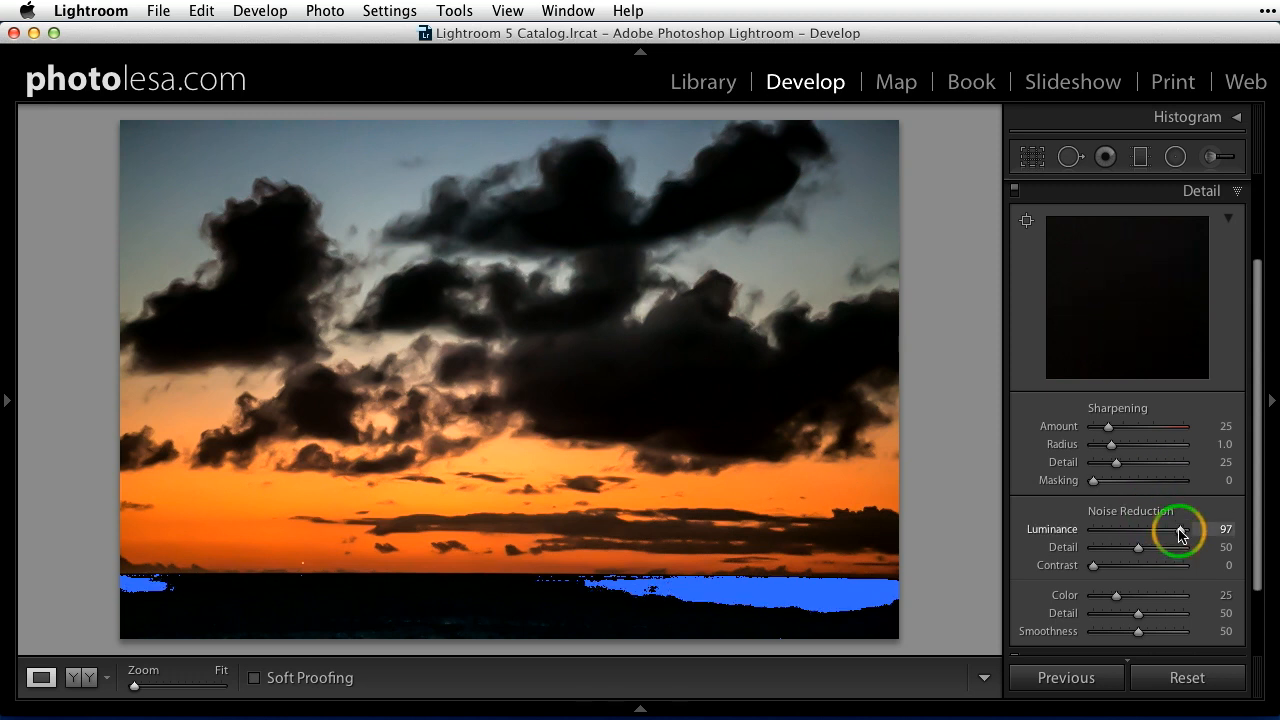
mouse_move(826, 425)
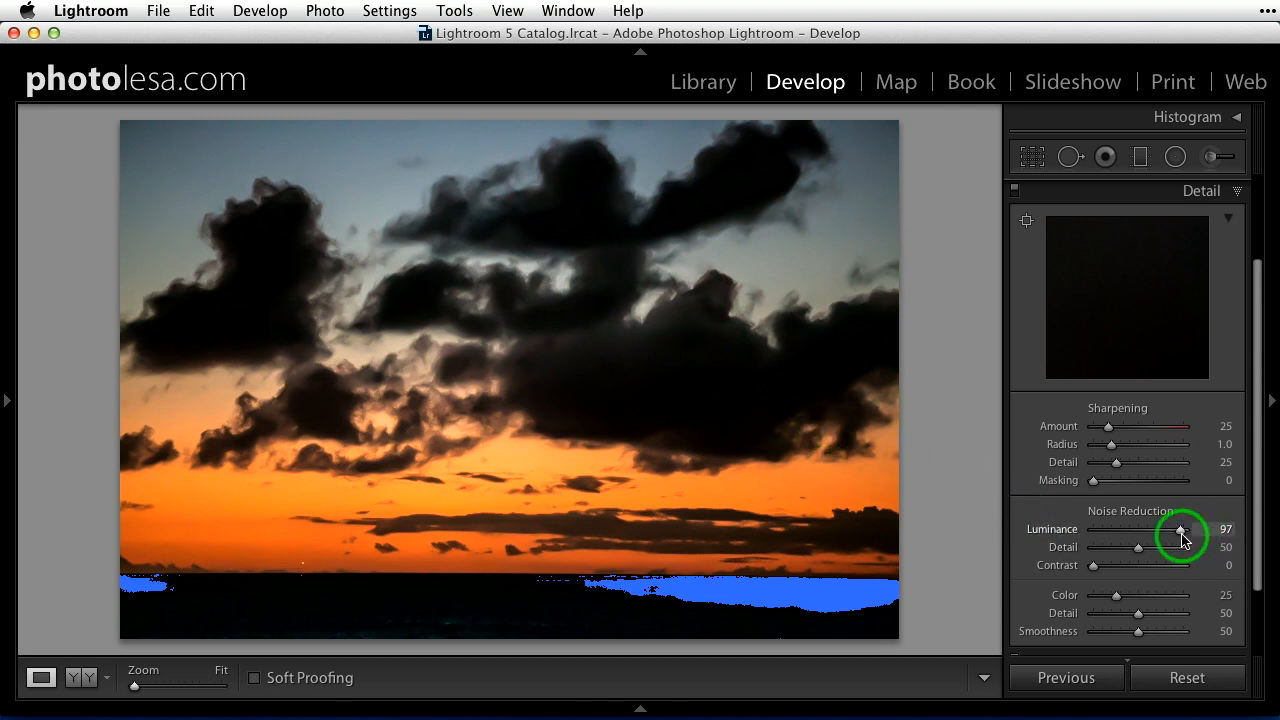
Sweep Luminance down through 48 and 14 to 0, then back up to 94
left_click_drag(1180, 529, 1137, 529)
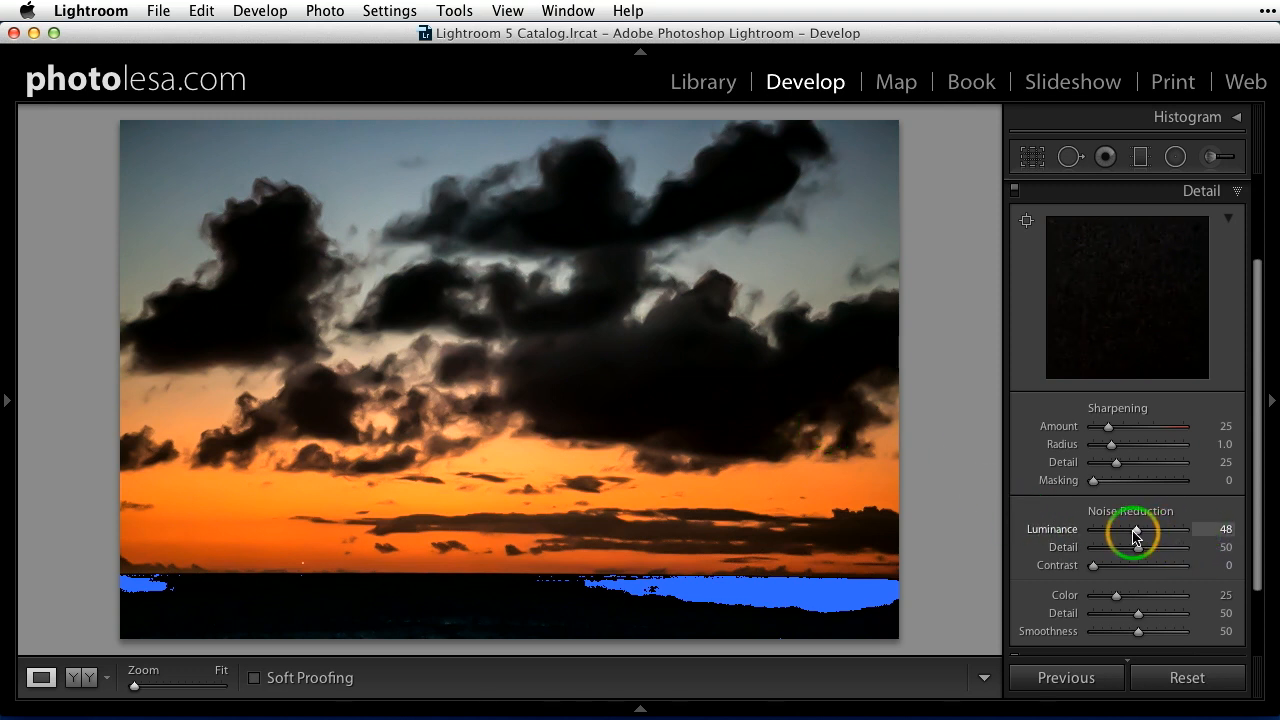
left_click_drag(1135, 530, 1108, 530)
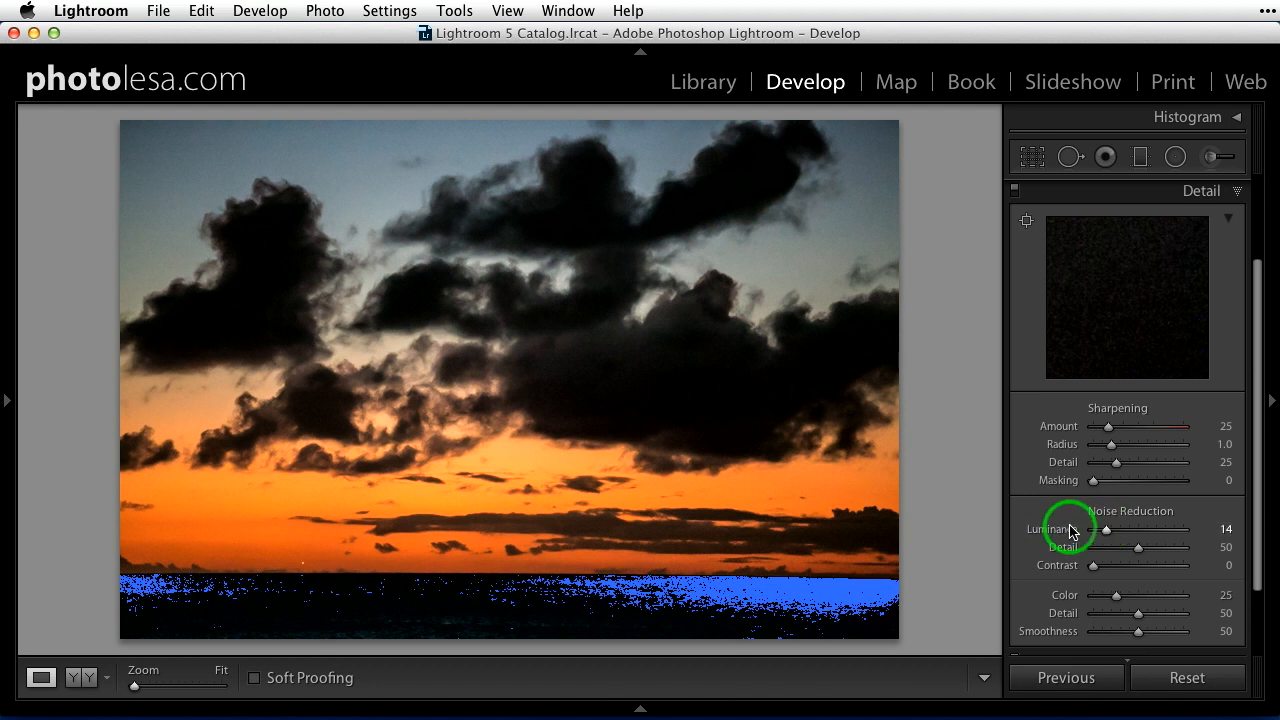
left_click_drag(1125, 529, 1092, 529)
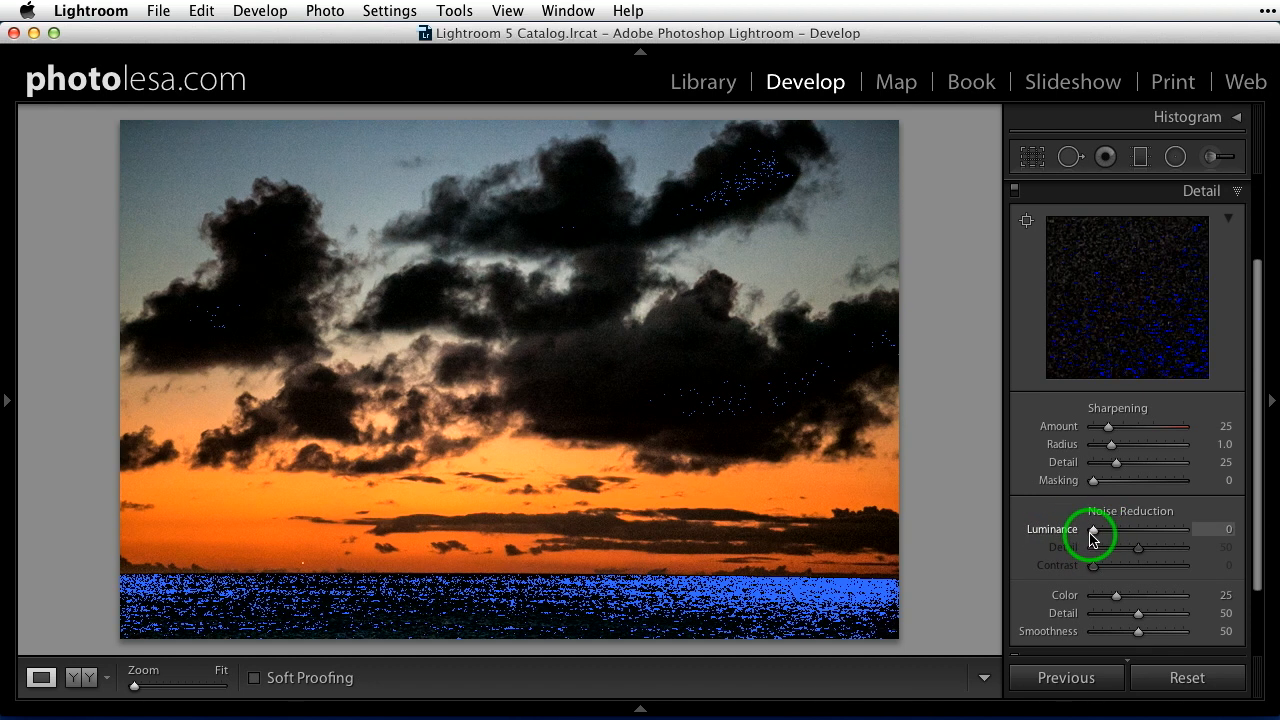
mouse_move(868, 435)
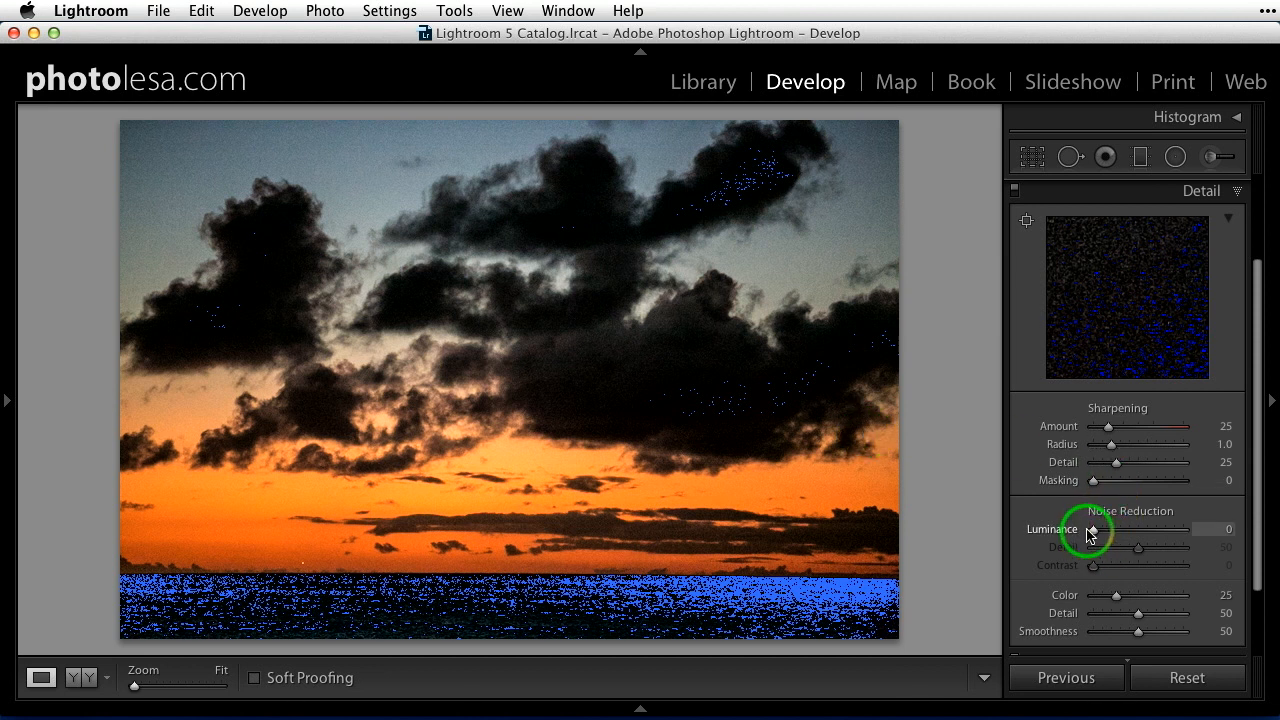
left_click_drag(1093, 529, 1135, 529)
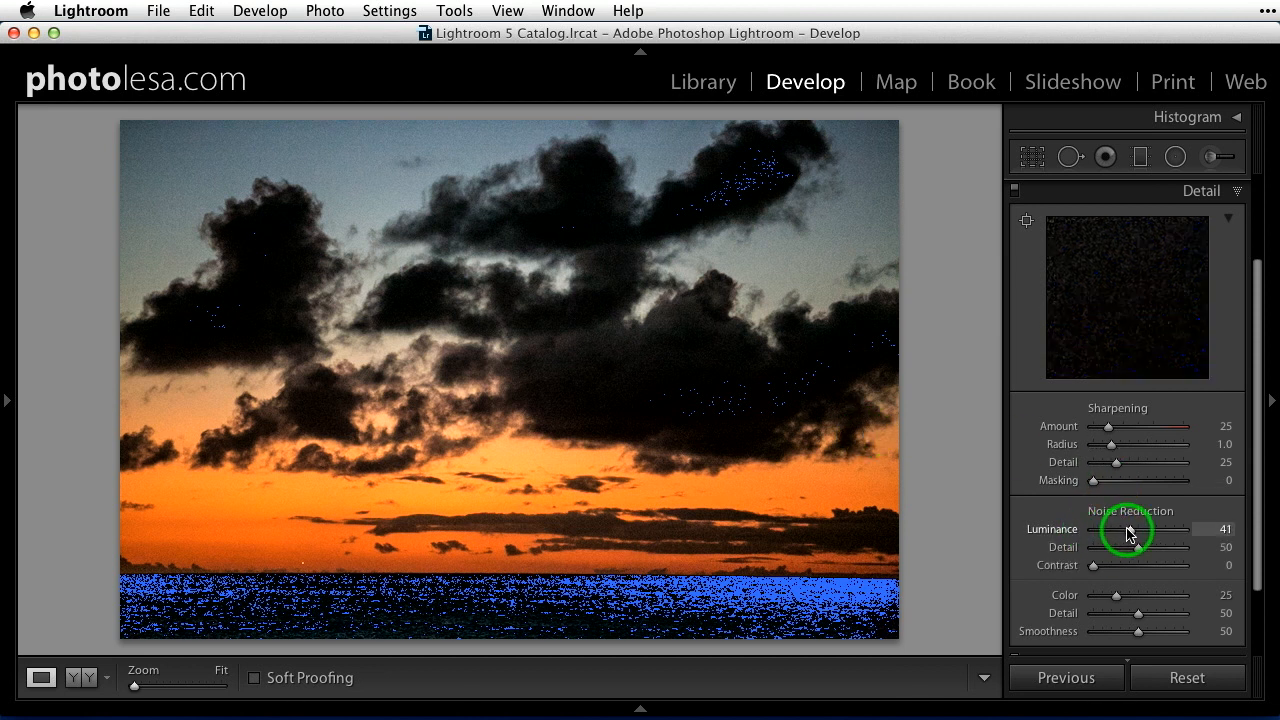
left_click_drag(1127, 529, 1155, 529)
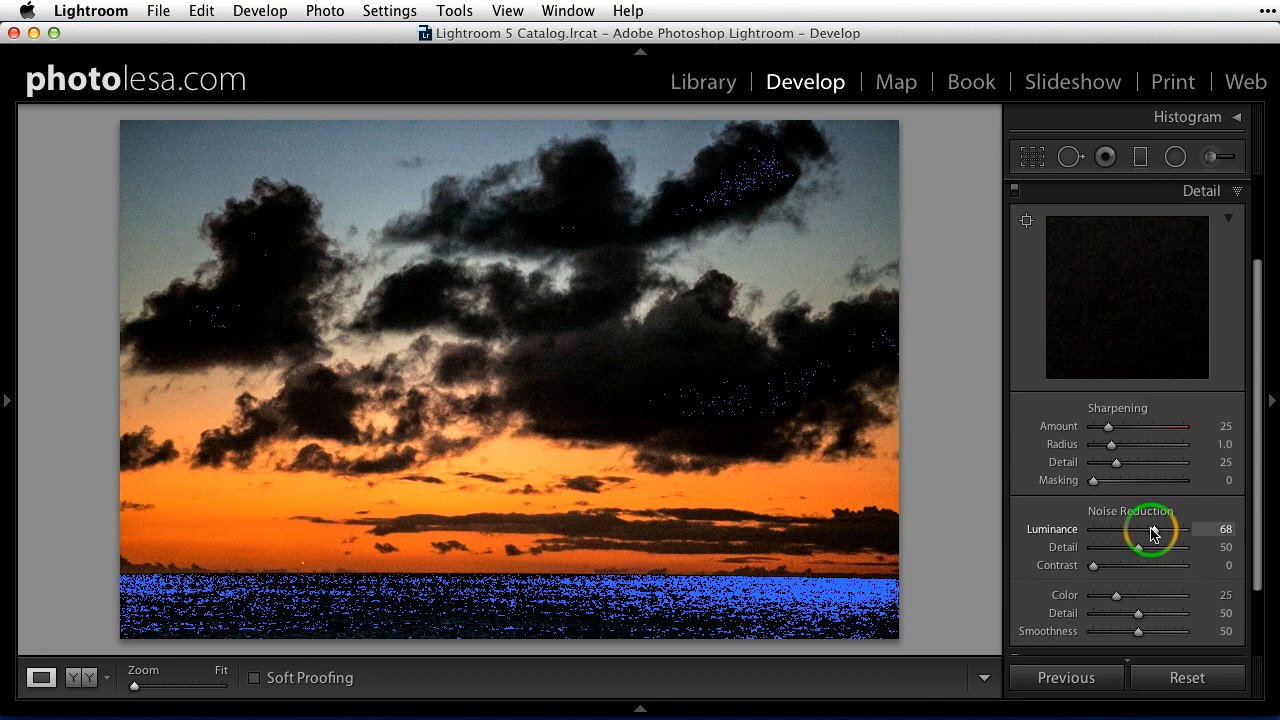
left_click_drag(1155, 529, 1180, 529)
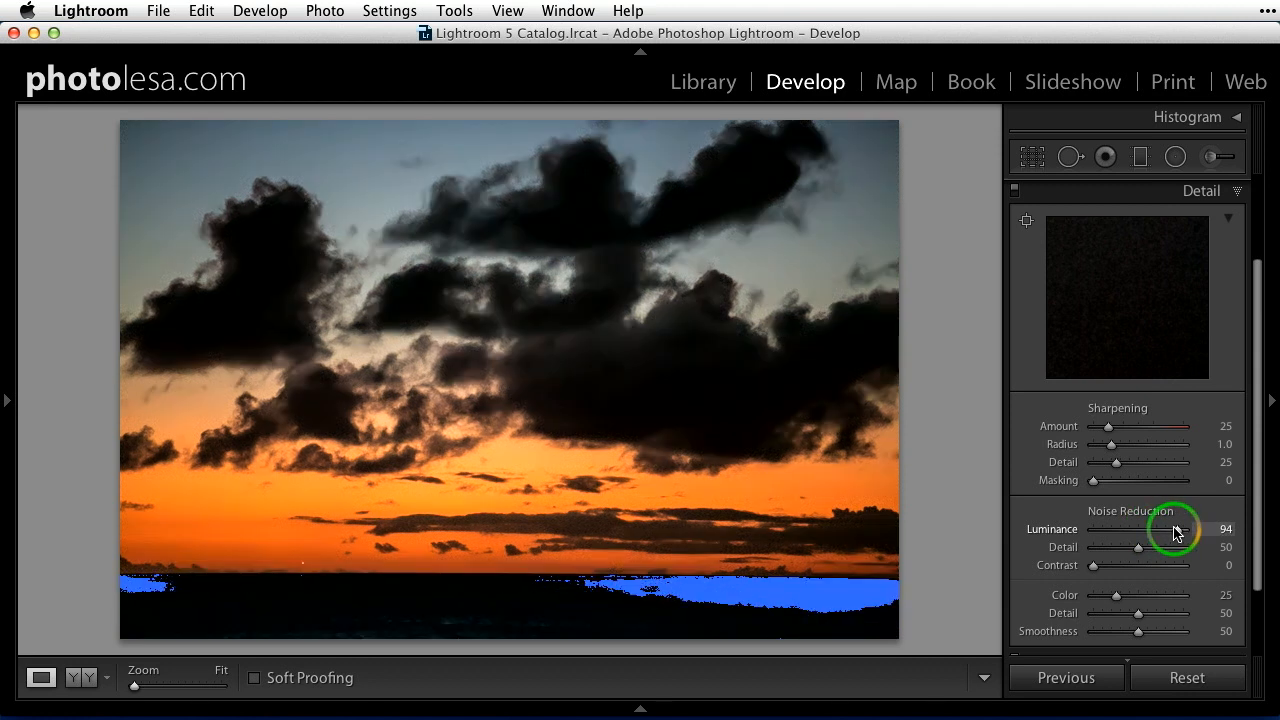